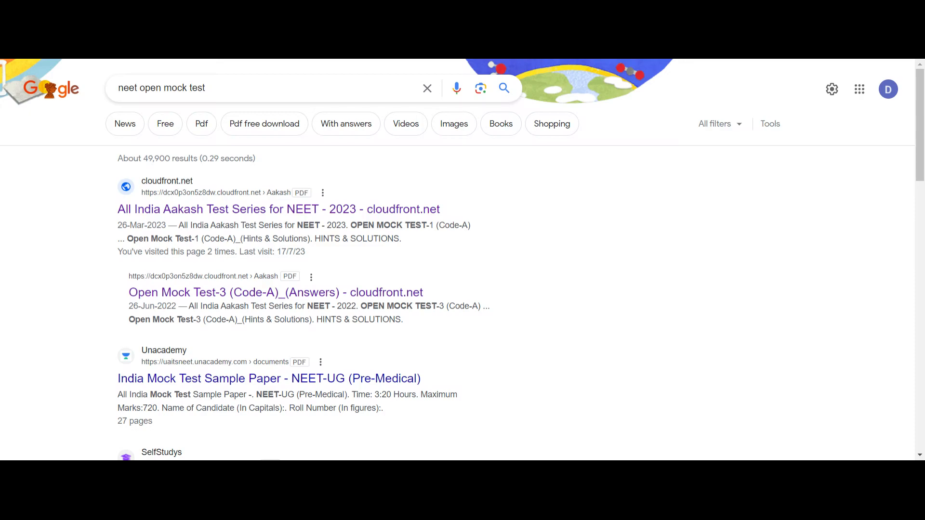
pyautogui.moveTo(87, 170)
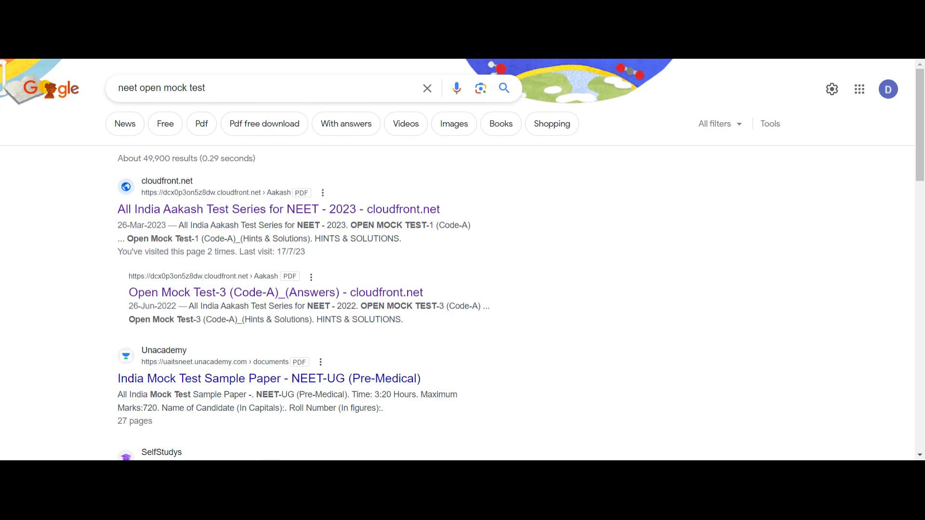
pyautogui.moveTo(190, 243)
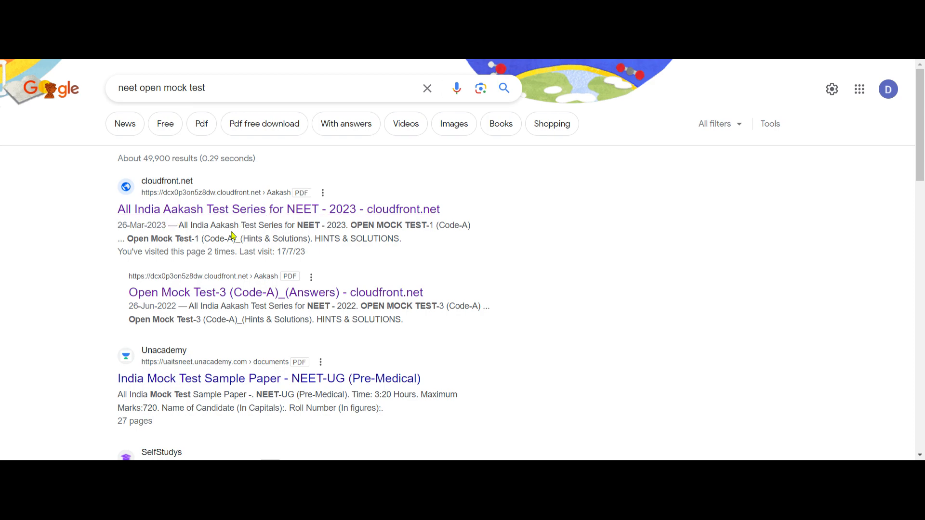
pyautogui.moveTo(632, 258)
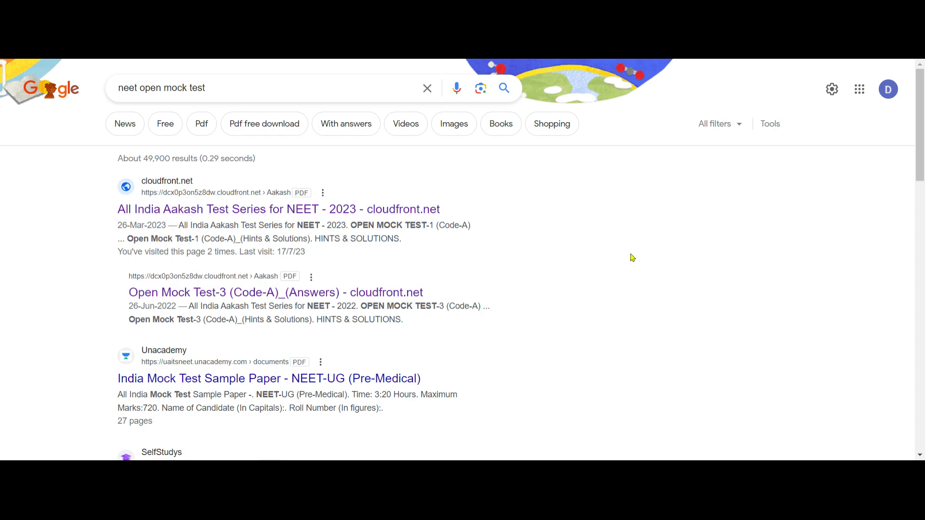
# - Browse the search results and reach the pdfmock landing page about MCQ PDF quizzes
pyautogui.scroll(-3)
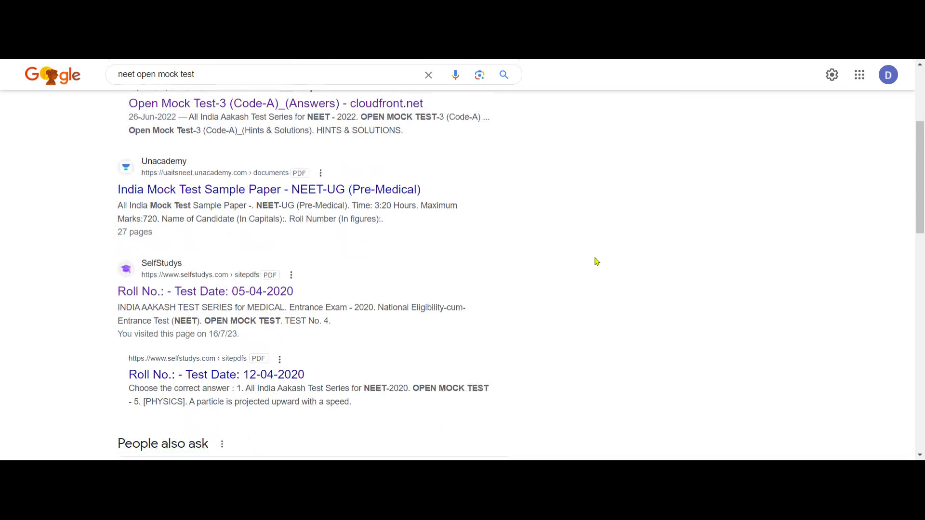
pyautogui.scroll(-3)
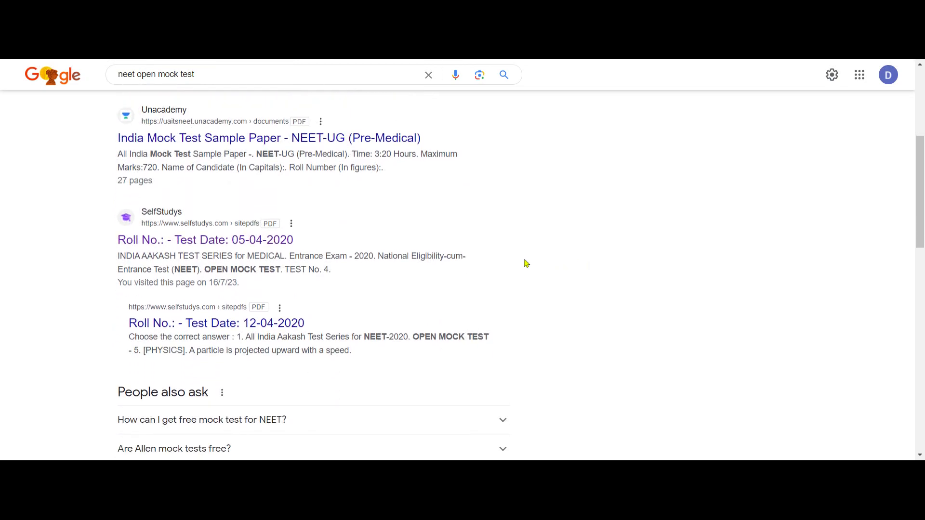
pyautogui.scroll(-3)
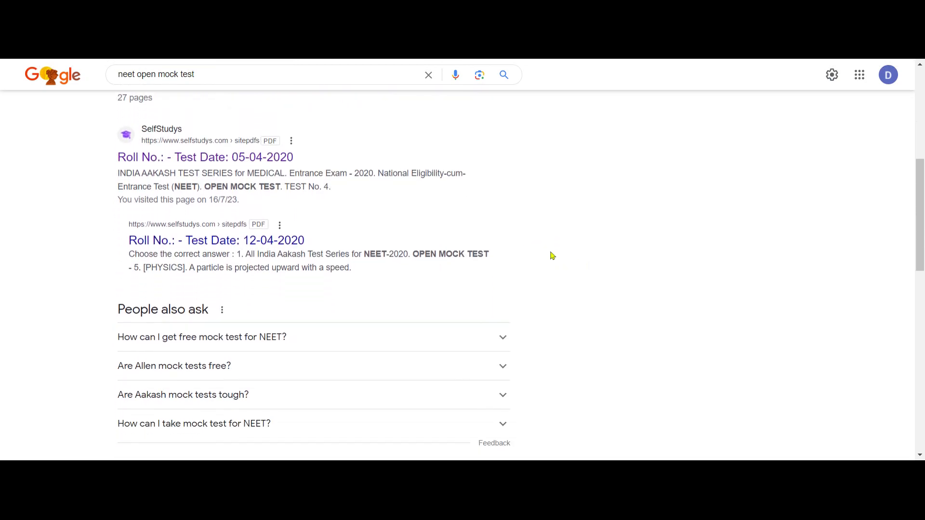
pyautogui.scroll(3)
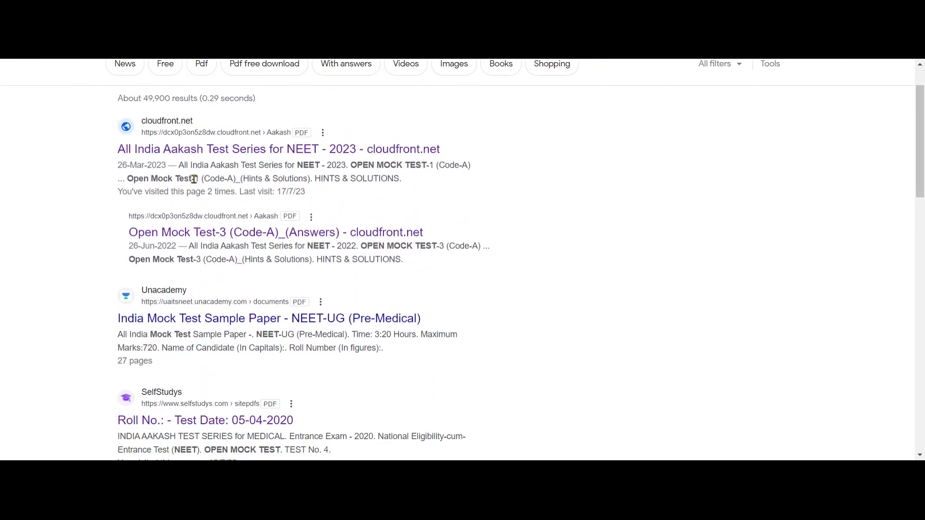
pyautogui.scroll(-3)
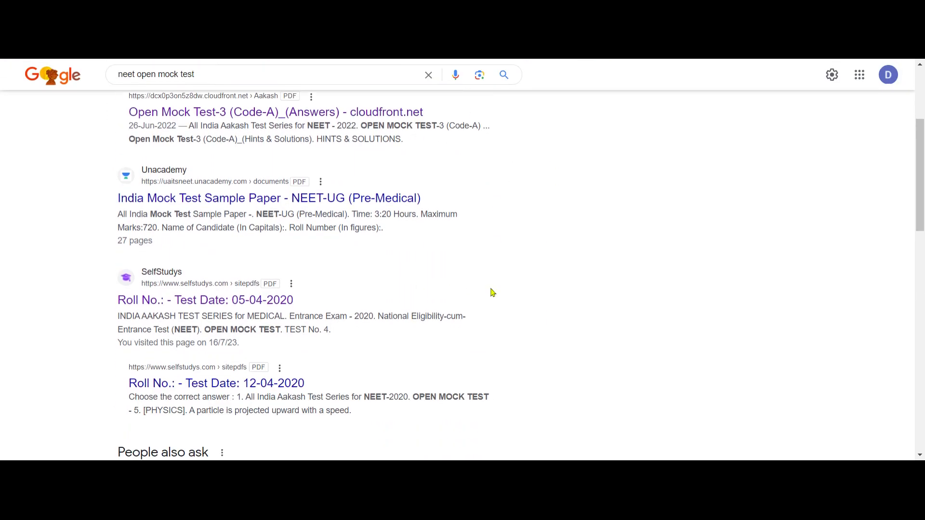
pyautogui.moveTo(512, 271)
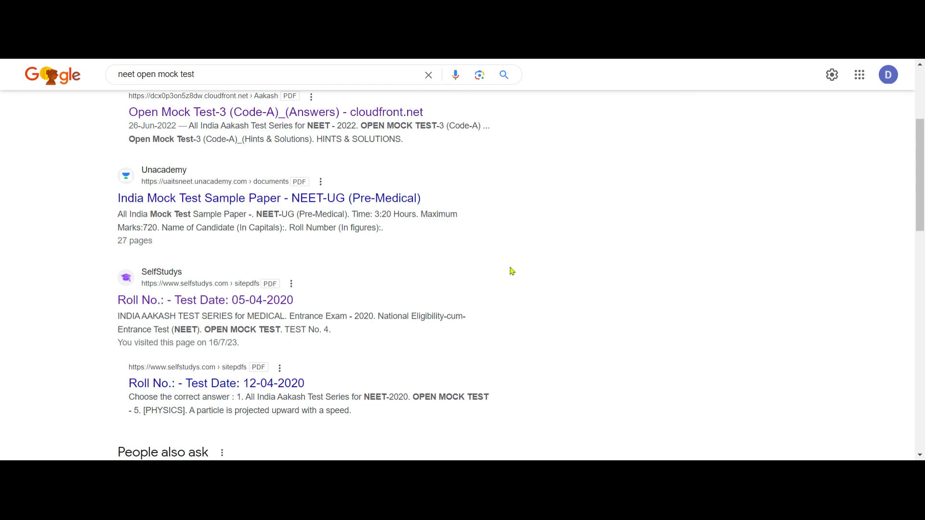
pyautogui.scroll(-3)
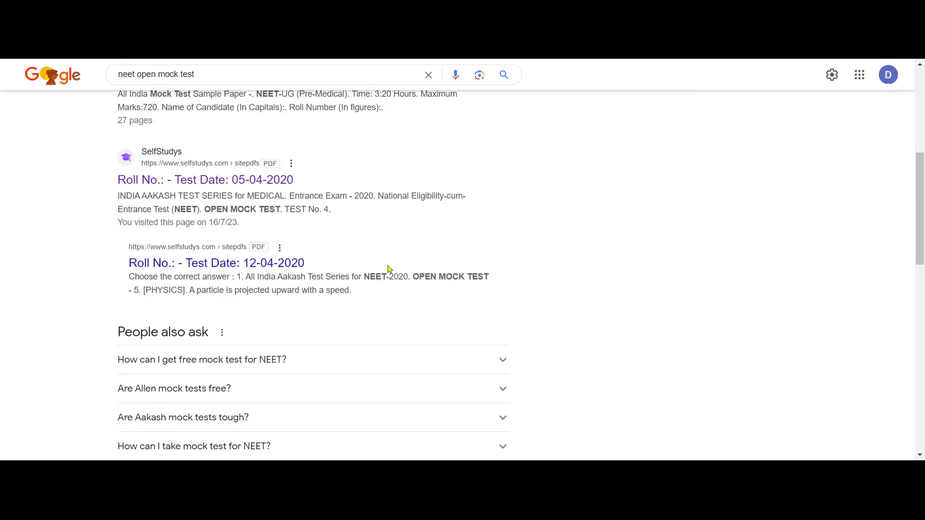
pyautogui.scroll(-3)
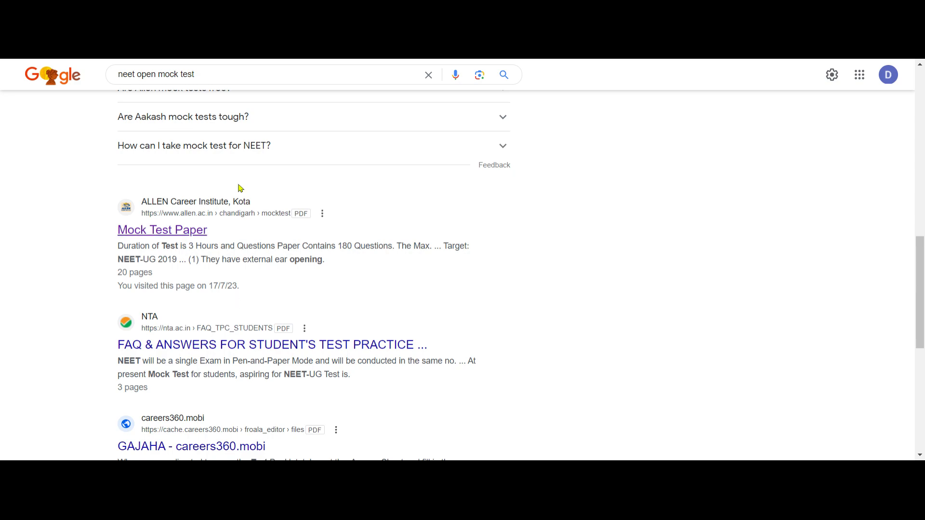
pyautogui.click(265, 75)
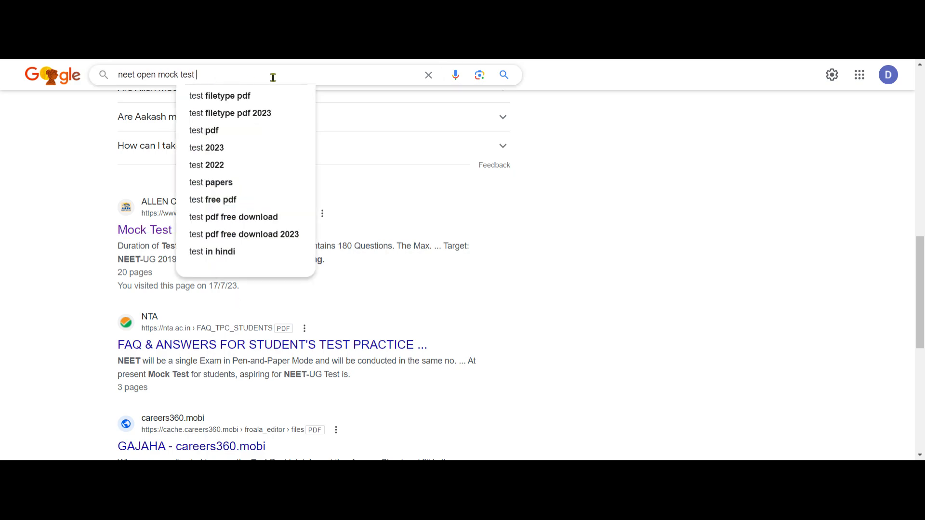
pyautogui.moveTo(244, 121)
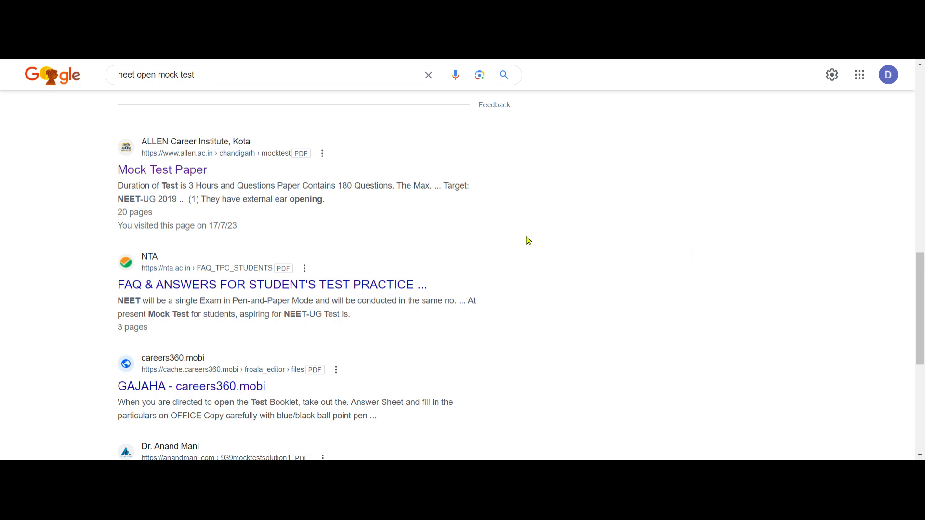
pyautogui.scroll(-3)
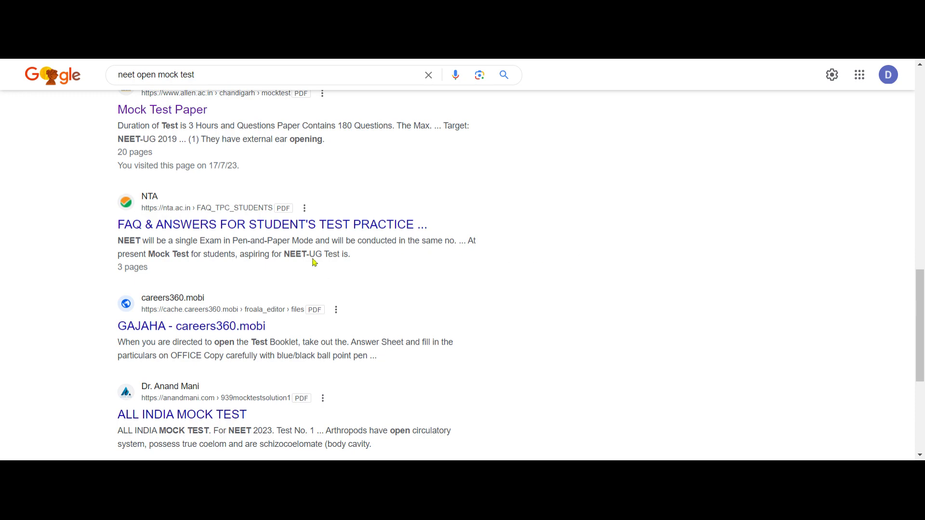
pyautogui.scroll(-3)
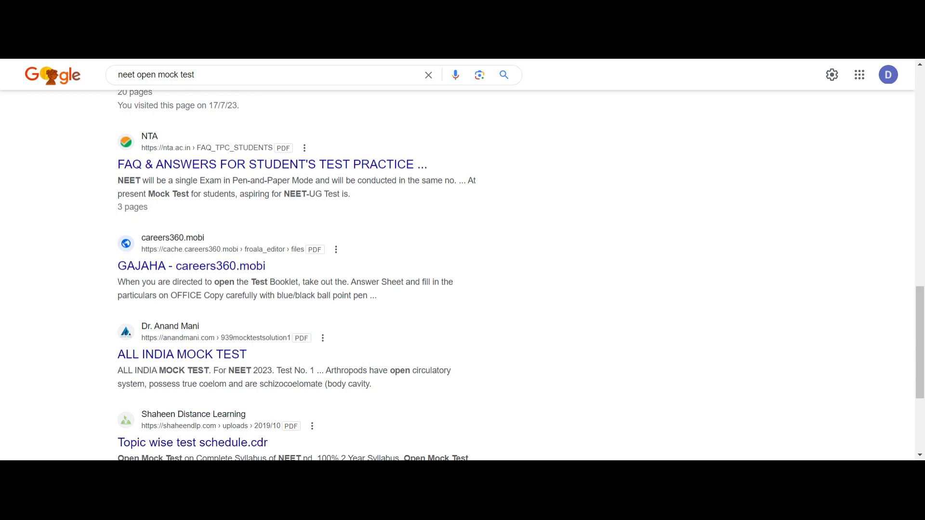
pyautogui.moveTo(63, 270)
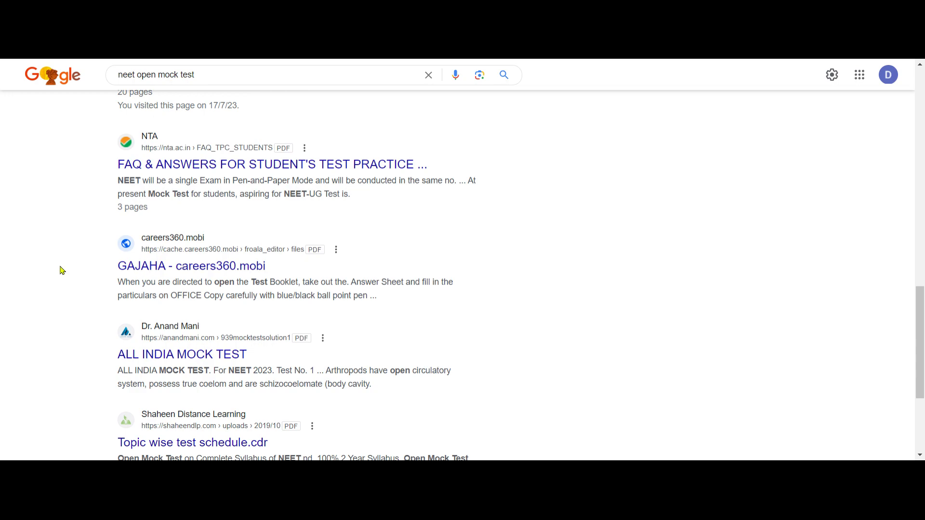
pyautogui.scroll(-3)
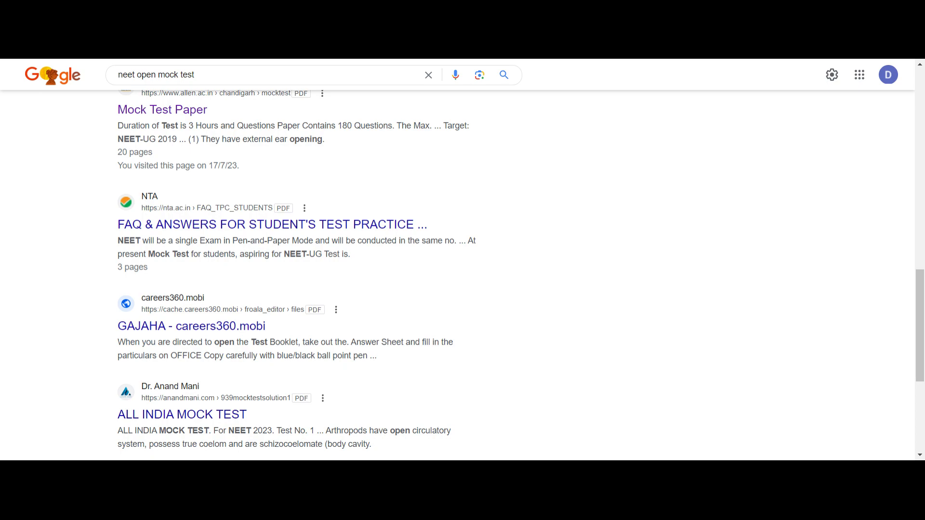
pyautogui.moveTo(365, 62)
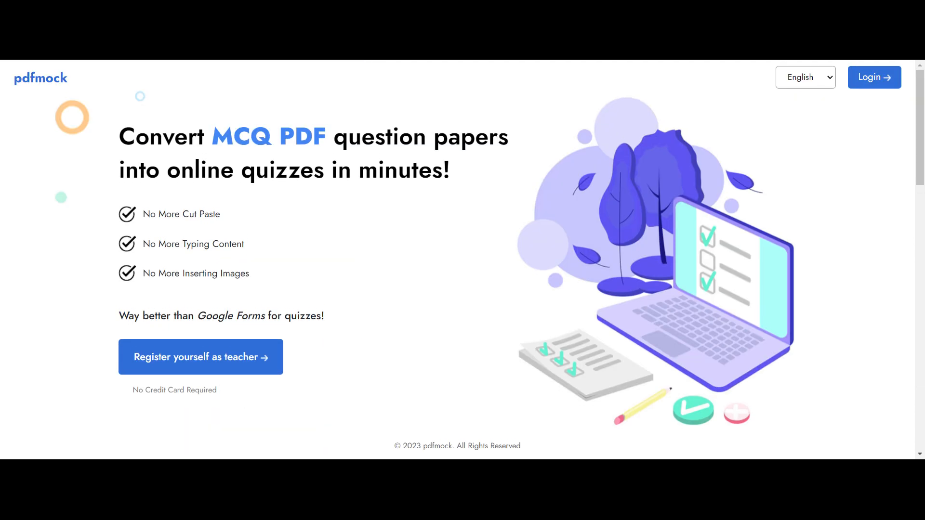
pyautogui.moveTo(179, 248)
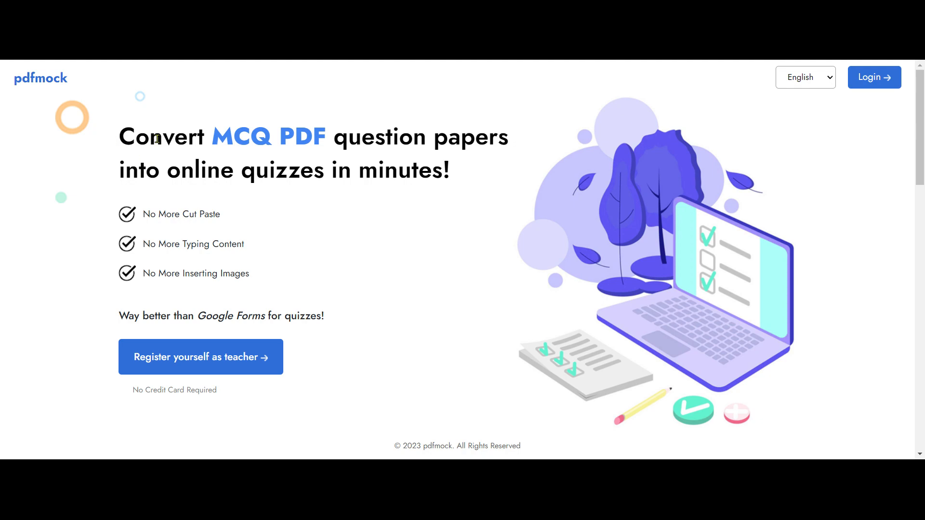
pyautogui.moveTo(203, 184)
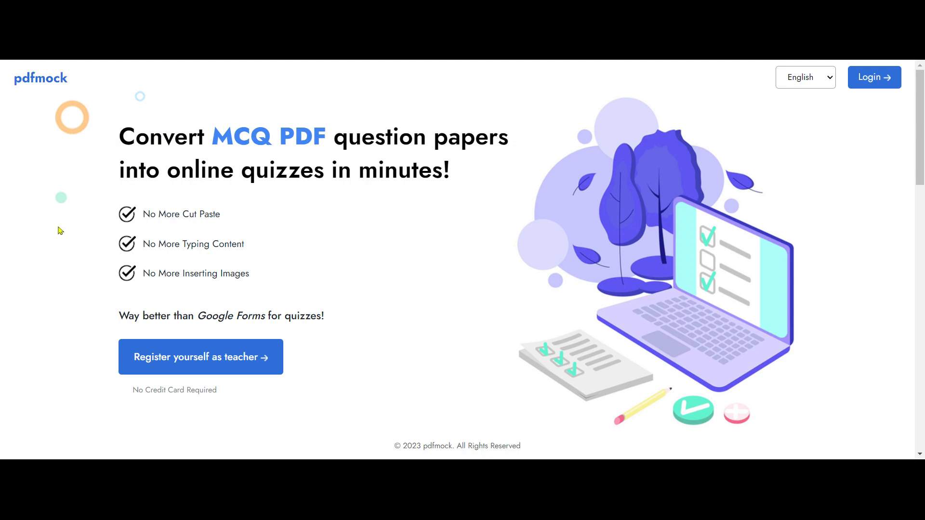
pyautogui.moveTo(325, 233)
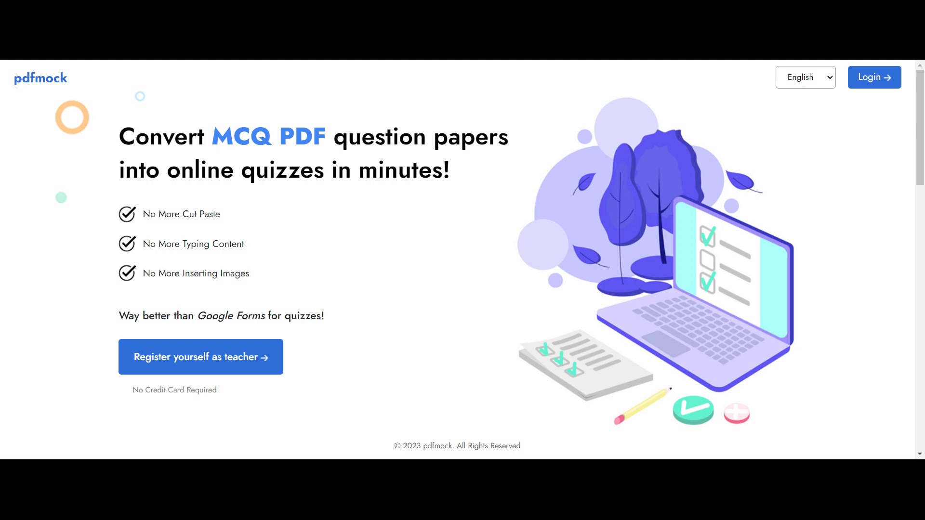
pyautogui.moveTo(258, 266)
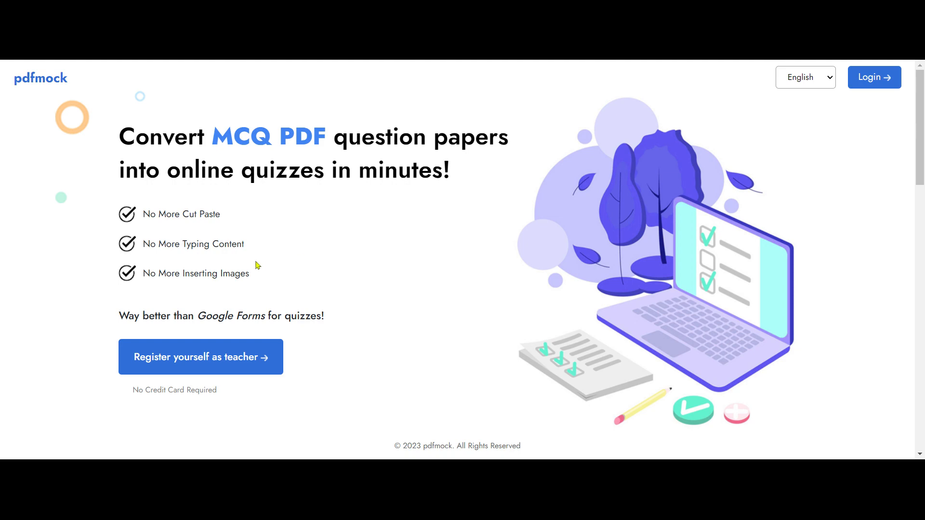
pyautogui.moveTo(444, 242)
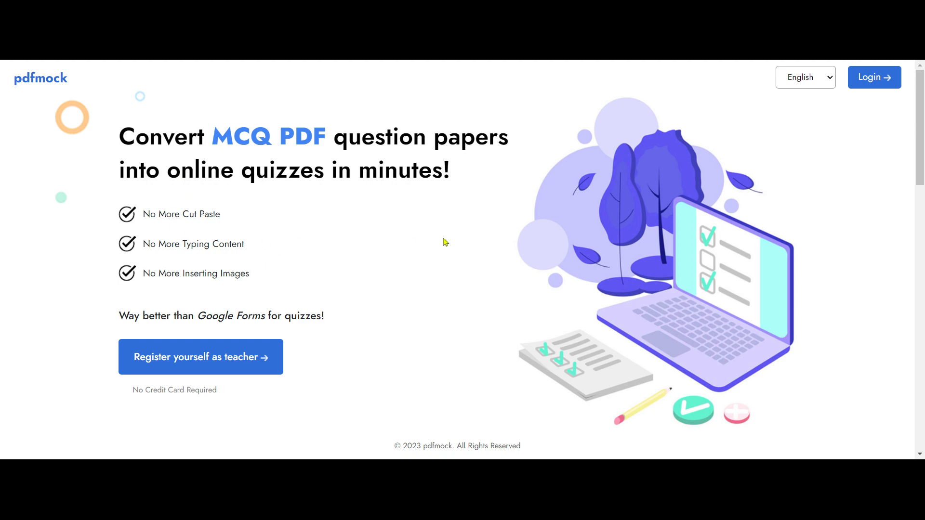
pyautogui.moveTo(414, 265)
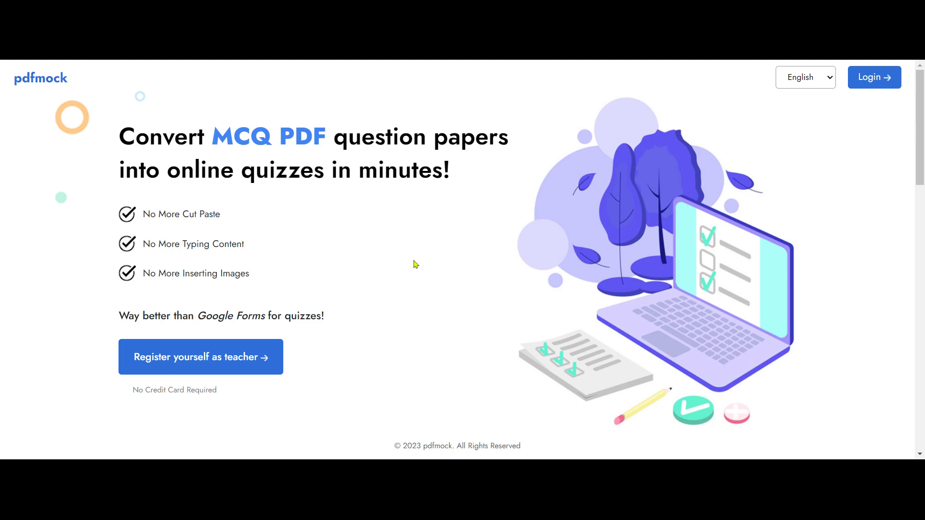
pyautogui.moveTo(339, 271)
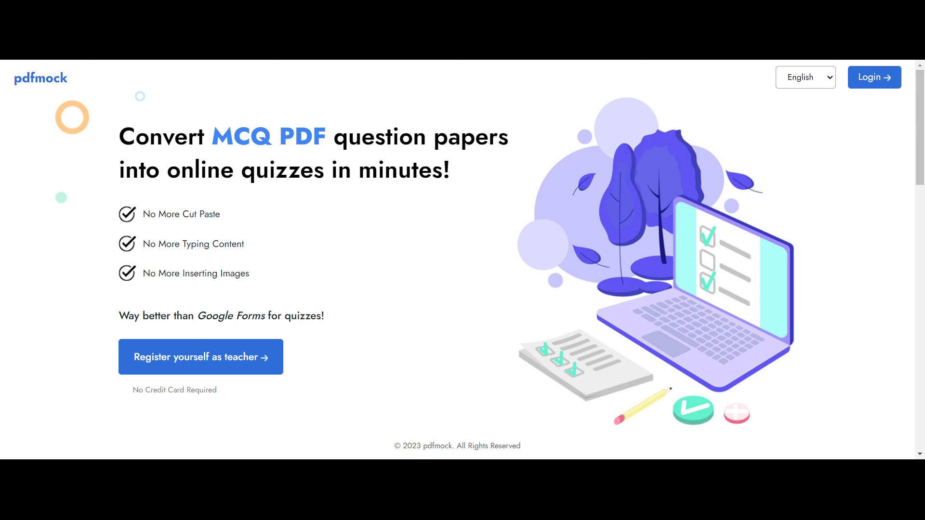
pyautogui.moveTo(372, 299)
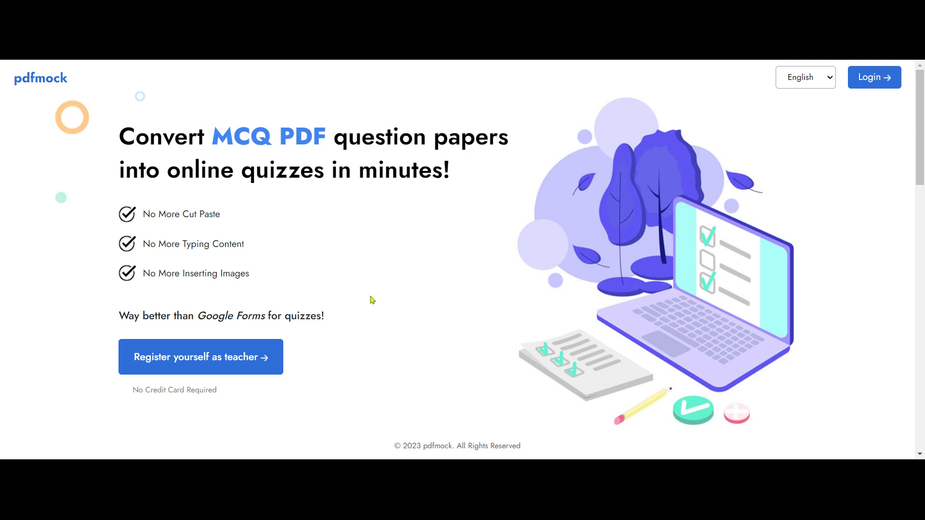
pyautogui.moveTo(382, 370)
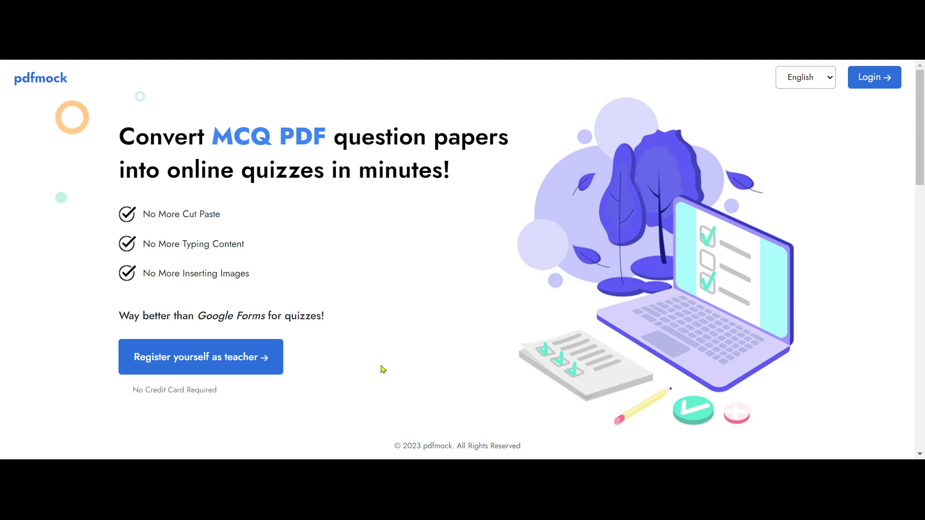
pyautogui.moveTo(874, 85)
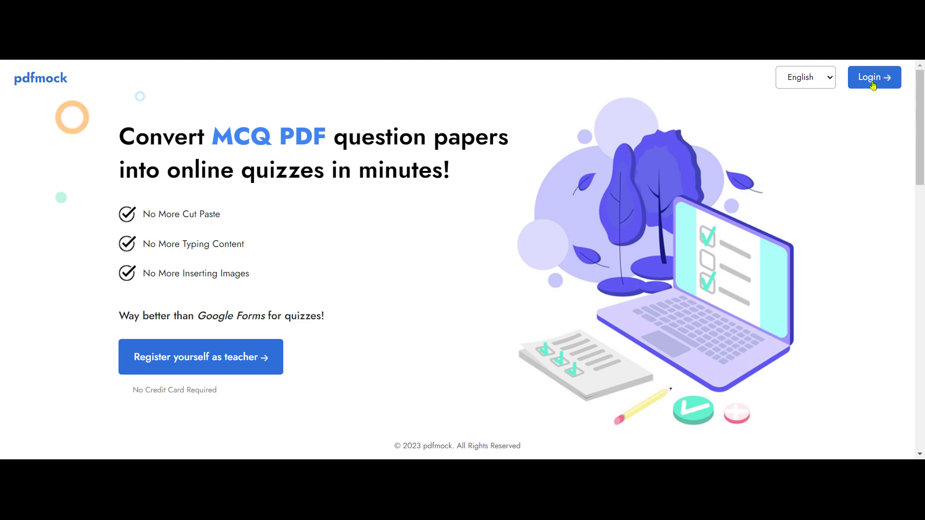
pyautogui.moveTo(183, 363)
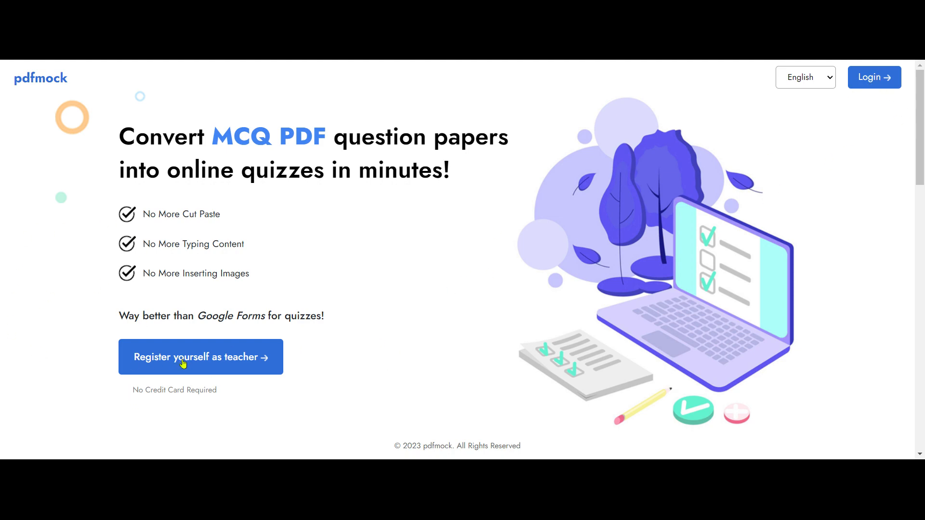
# - Open the teacher registration form and visit its Organization Address and Email/Mobile fields
pyautogui.click(200, 357)
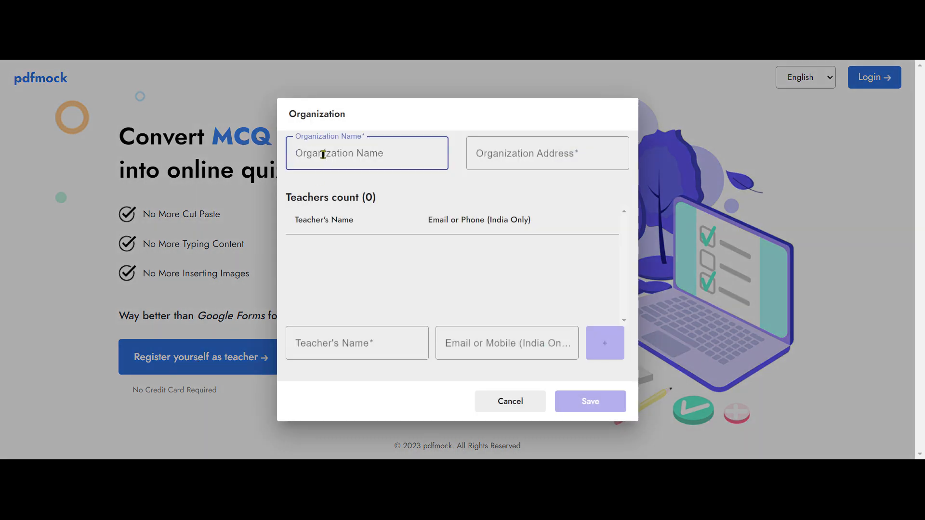
pyautogui.click(546, 153)
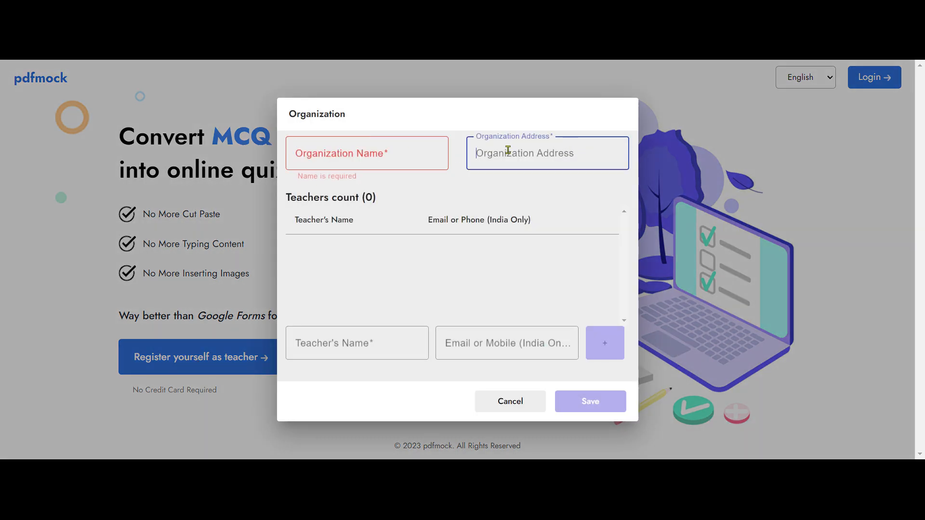
pyautogui.click(356, 343)
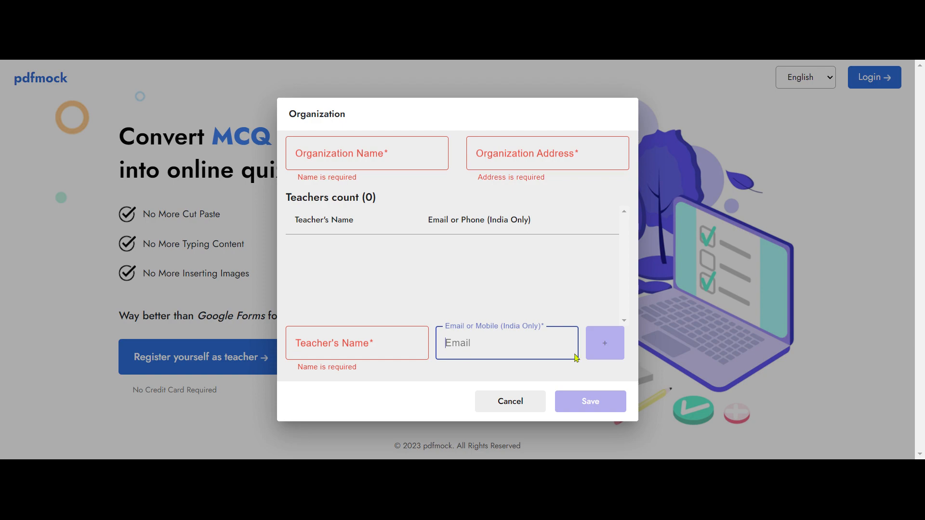
pyautogui.moveTo(608, 349)
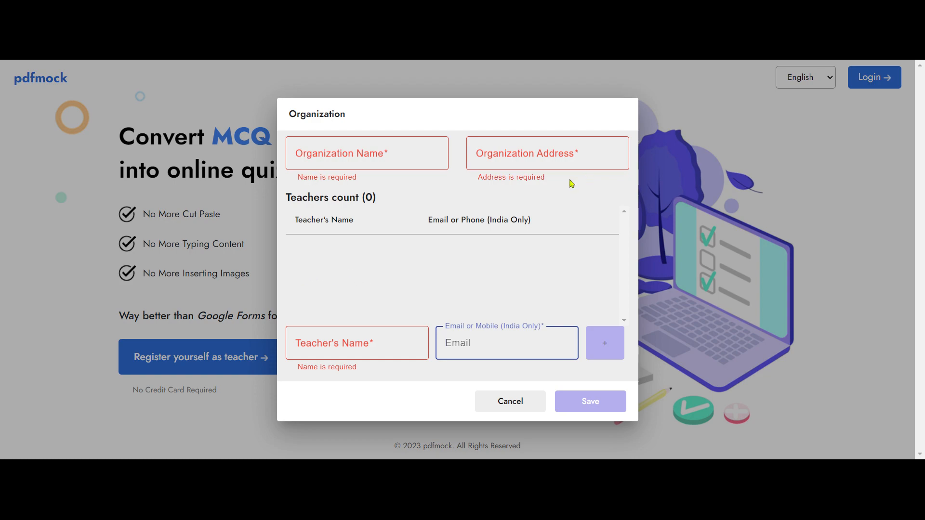
pyautogui.moveTo(443, 241)
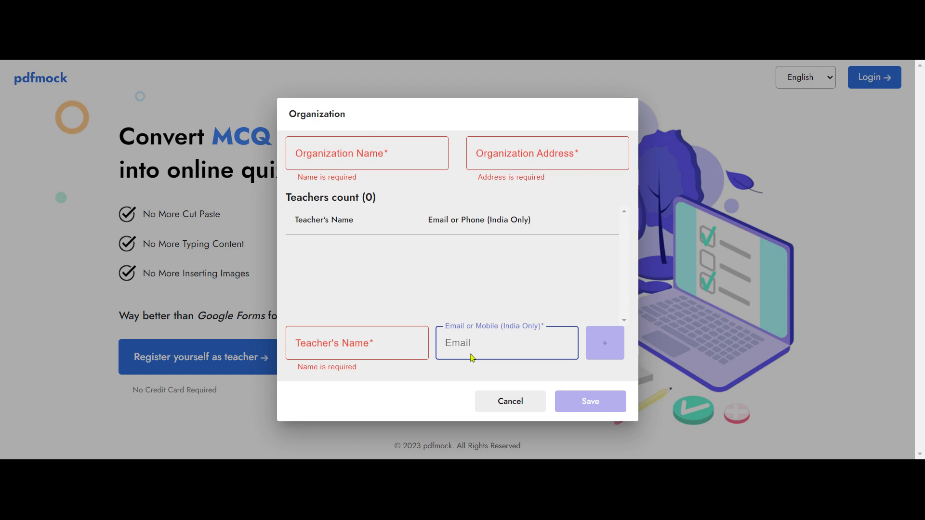
pyautogui.moveTo(602, 368)
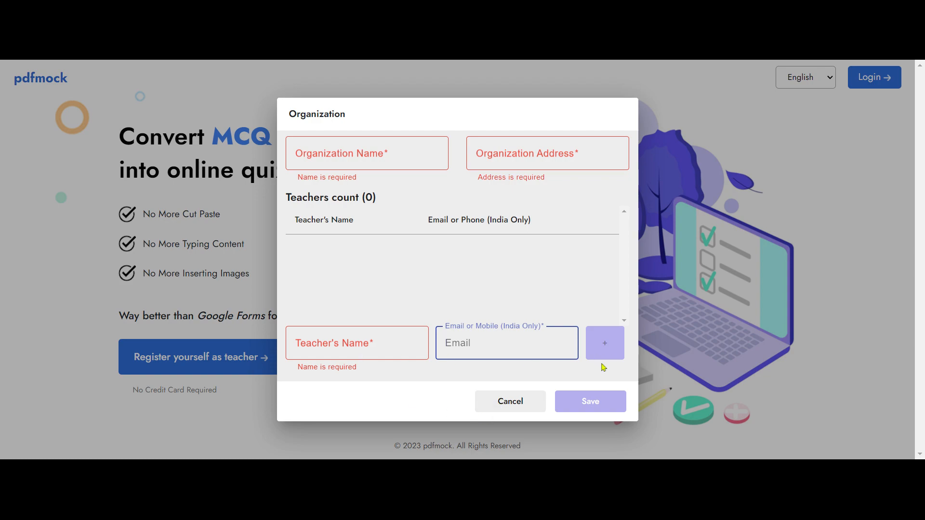
pyautogui.moveTo(739, 266)
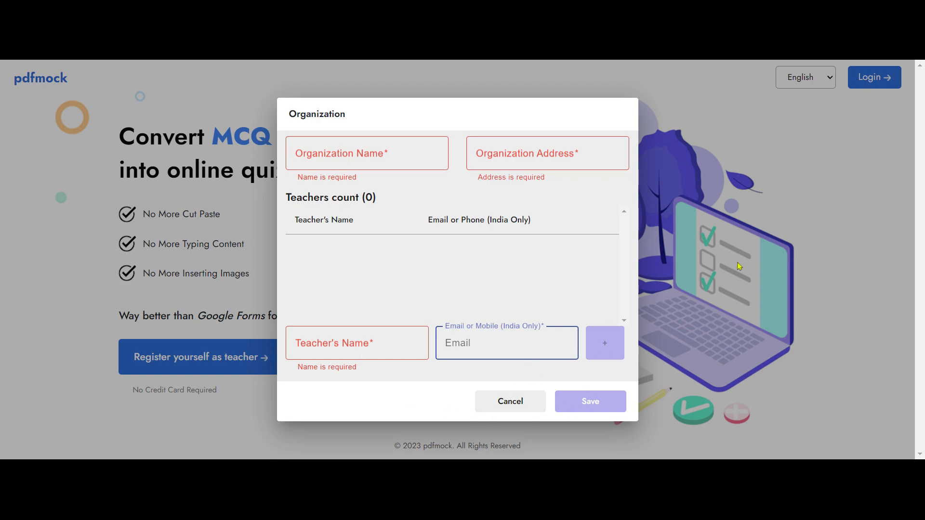
# - Dismiss the registration form and go to the Request OTP login page
pyautogui.click(510, 401)
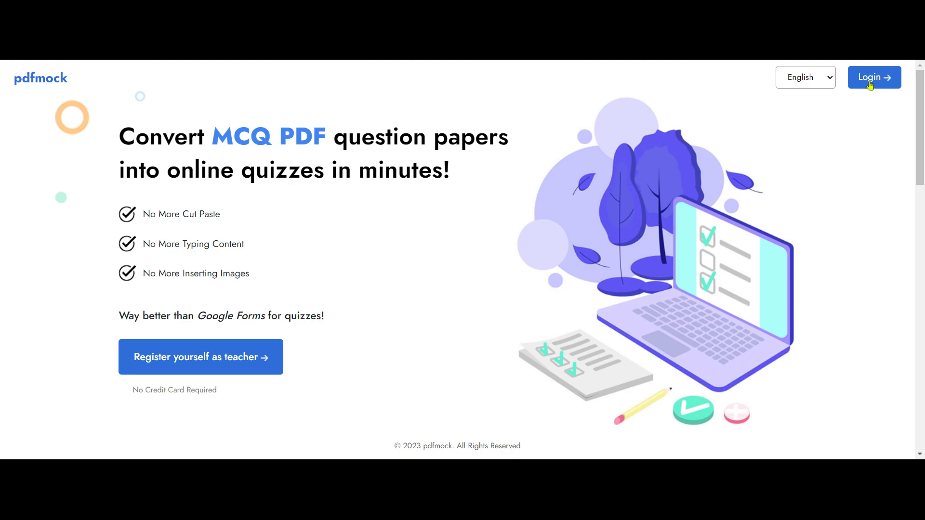
pyautogui.moveTo(863, 93)
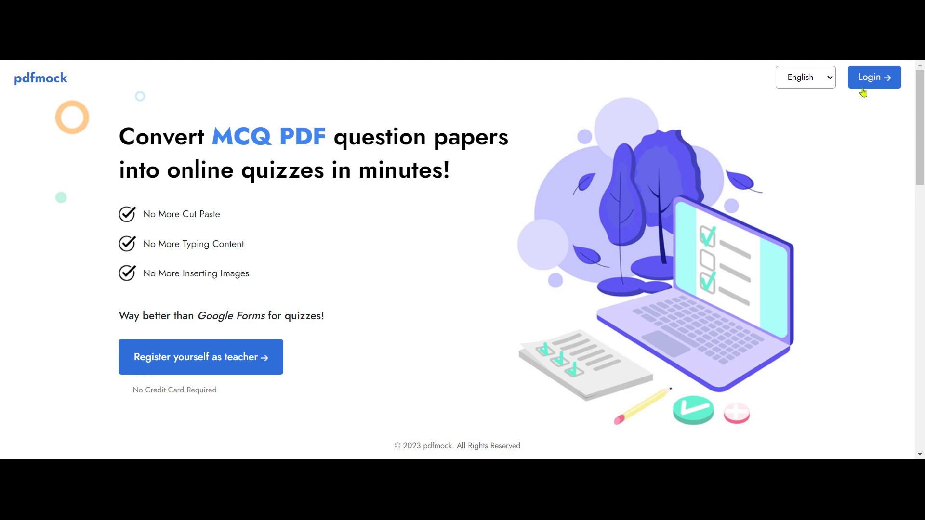
pyautogui.click(874, 77)
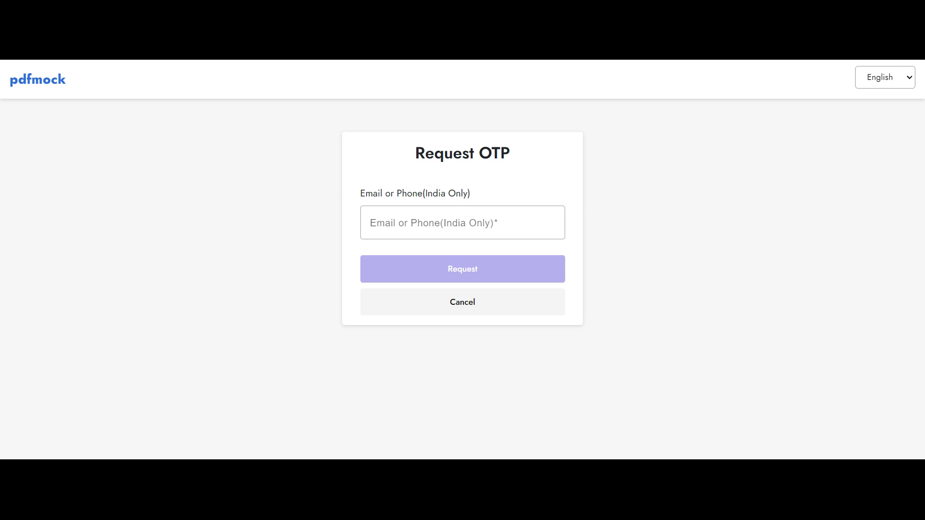
pyautogui.click(462, 222)
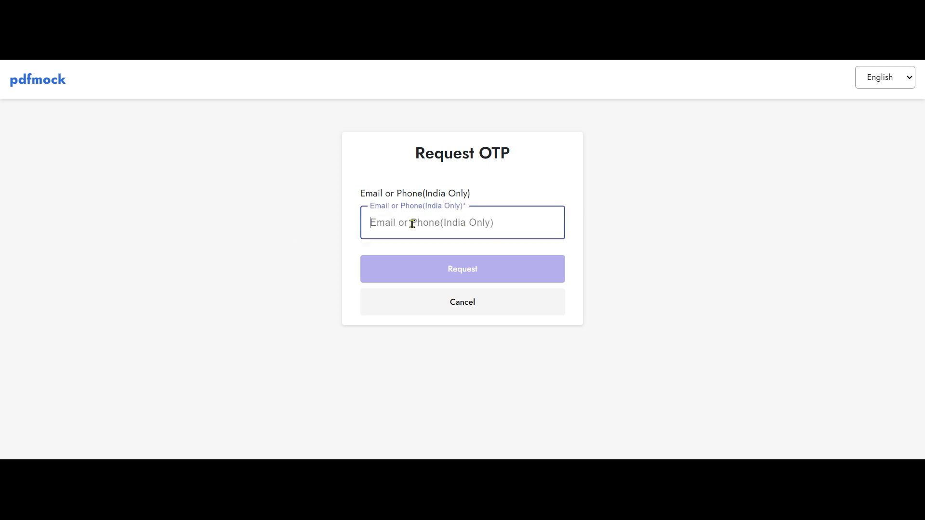
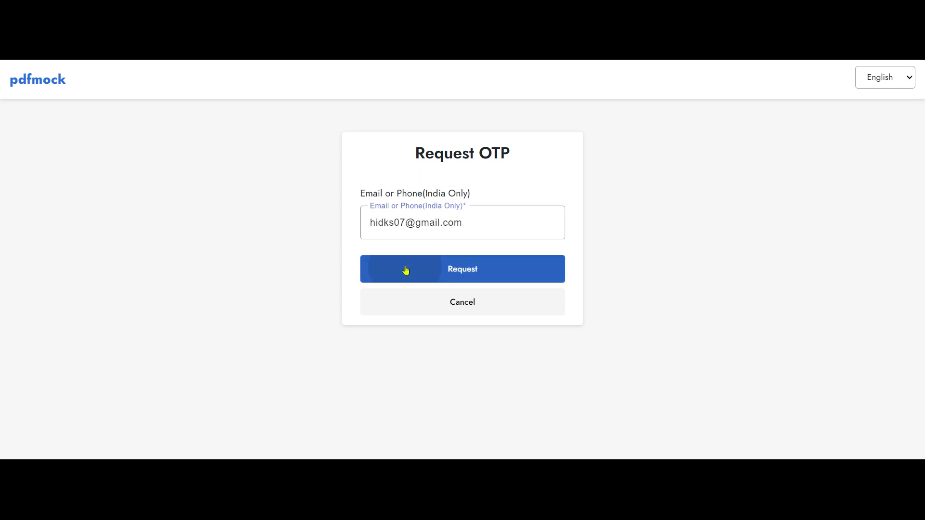
pyautogui.click(462, 269)
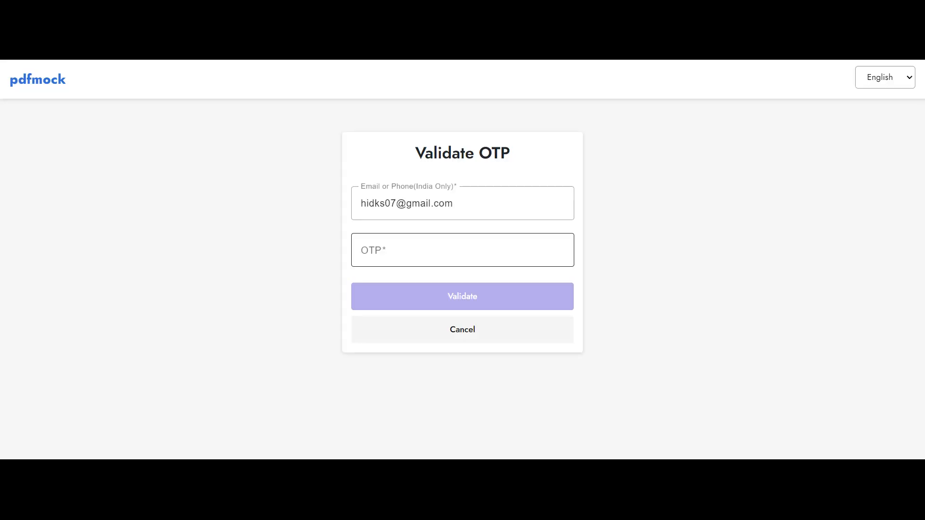
# - Enter the emailed OTP code and validate it to reach the Tests list
pyautogui.click(462, 249)
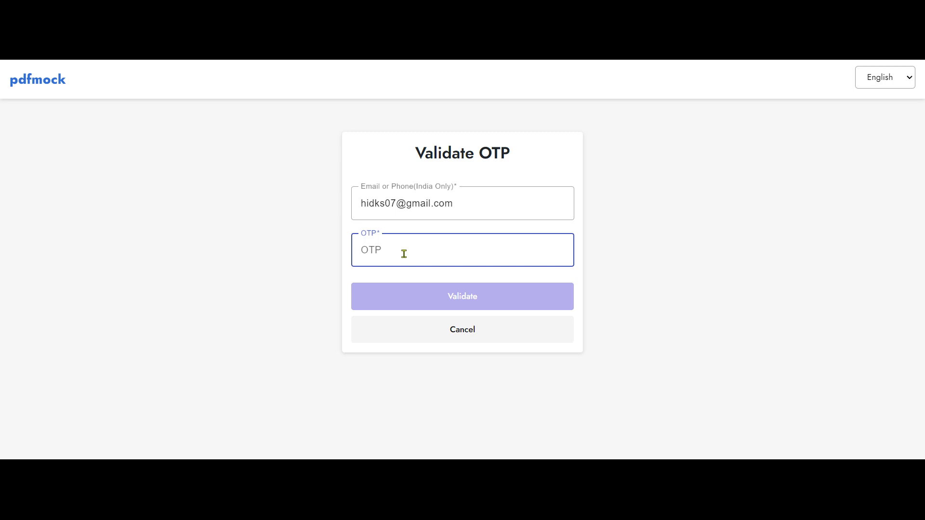
pyautogui.moveTo(131, 62)
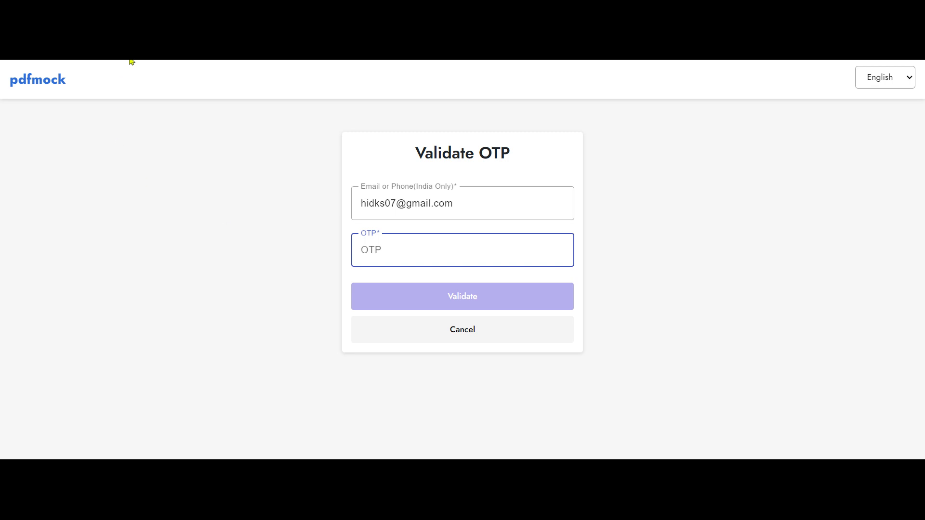
pyautogui.click(462, 297)
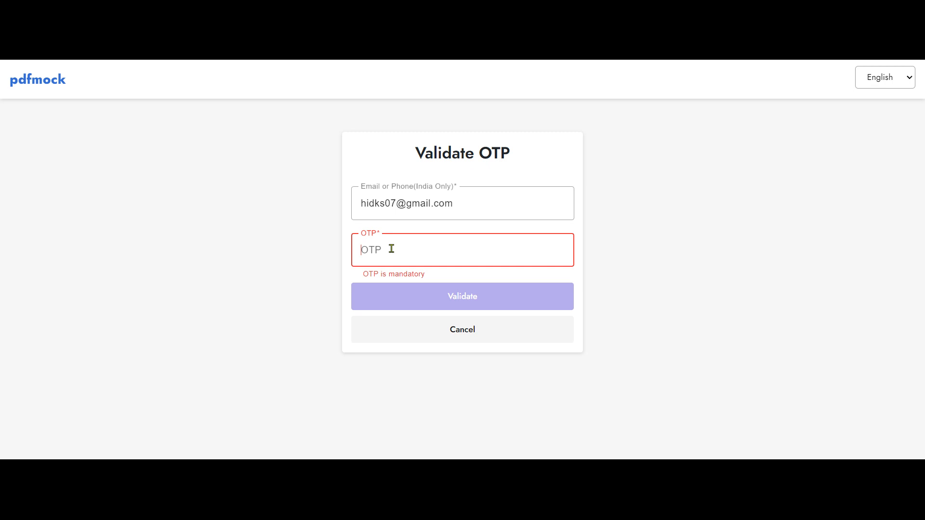
pyautogui.click(463, 297)
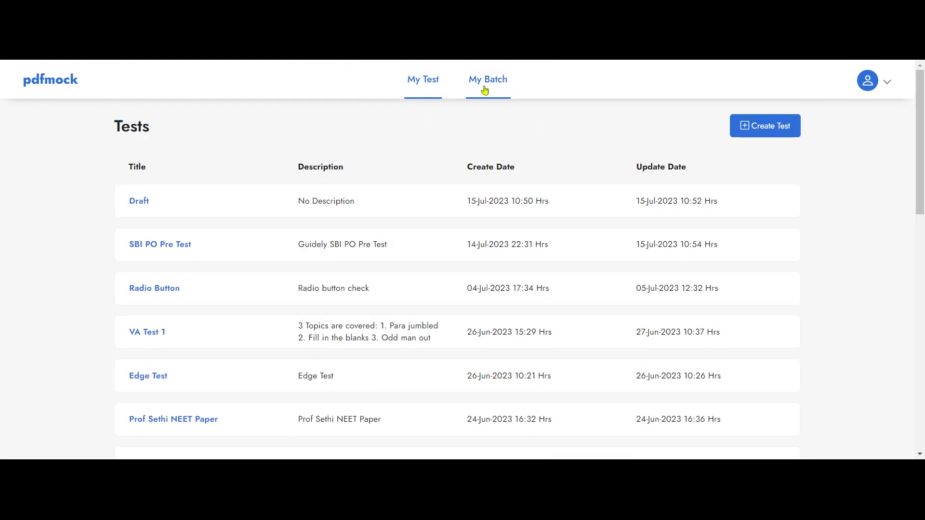
# - View the batches list, then open and cancel a new-batch form without uploading a spreadsheet
pyautogui.click(487, 79)
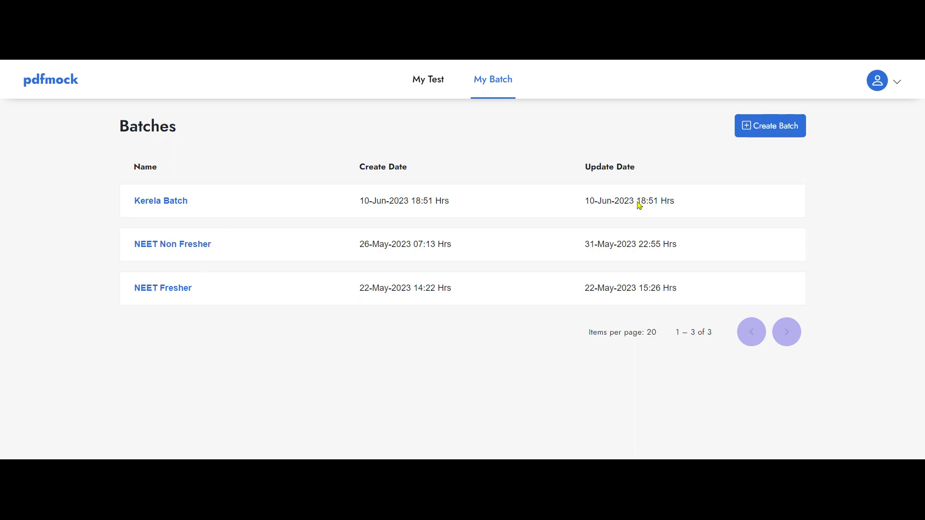
pyautogui.click(770, 126)
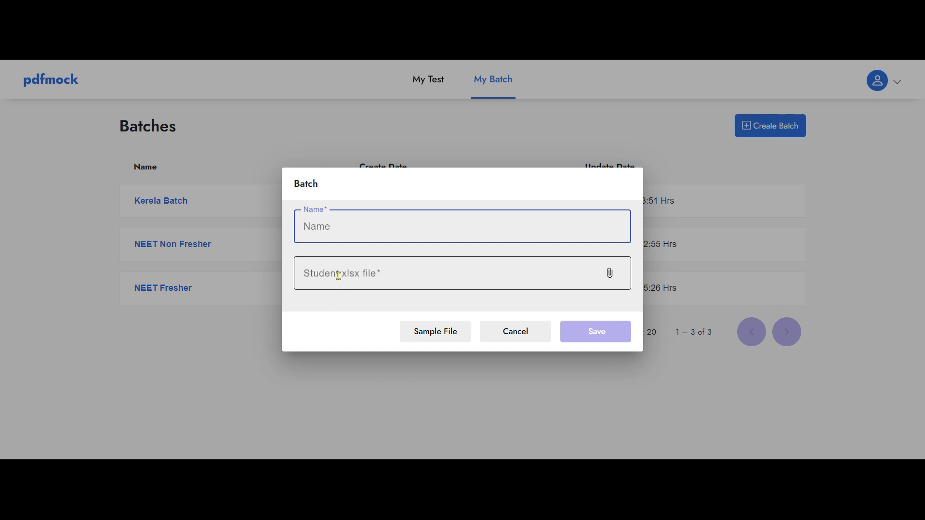
pyautogui.click(595, 331)
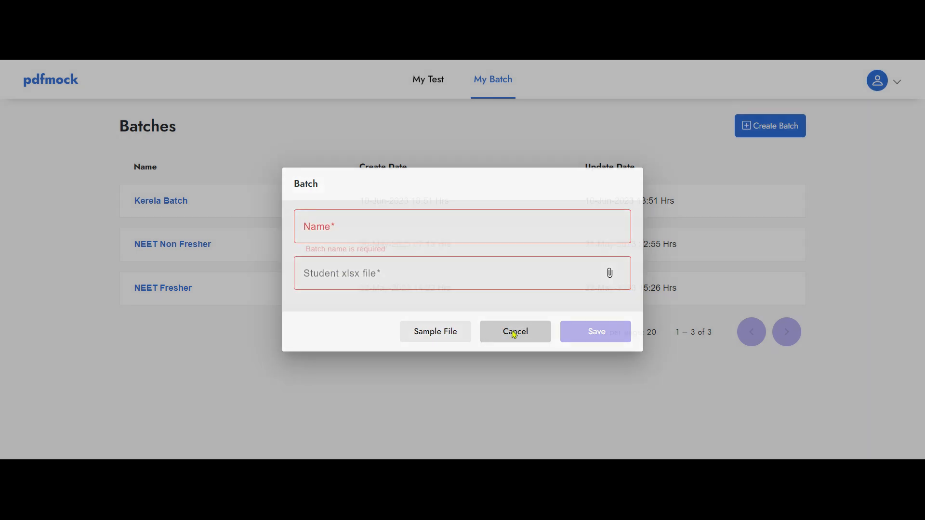
pyautogui.click(515, 331)
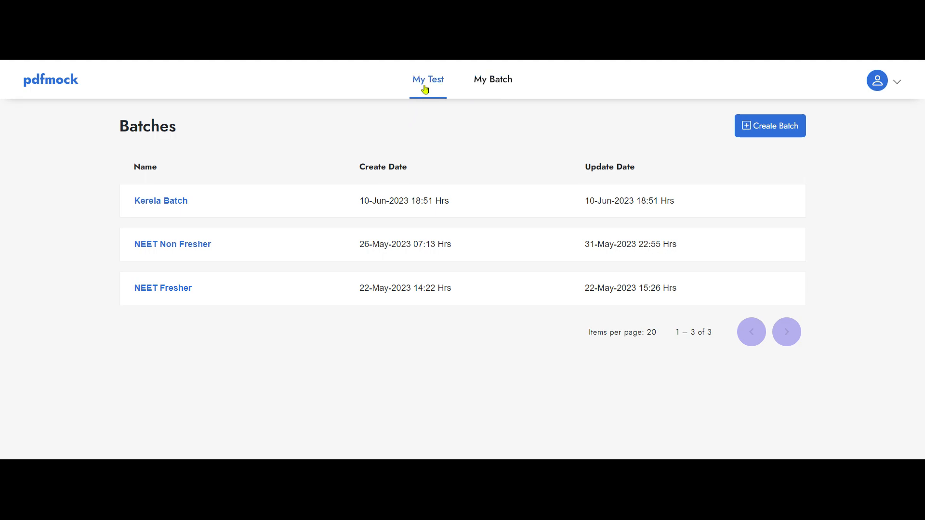
# - Return to the tests list and load the draft test editor with the NEET paper
pyautogui.click(427, 80)
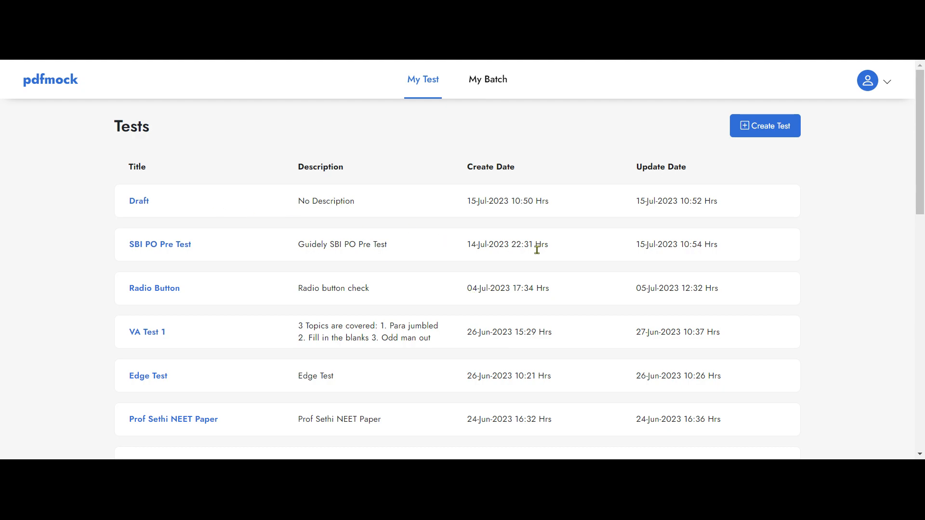
pyautogui.moveTo(766, 130)
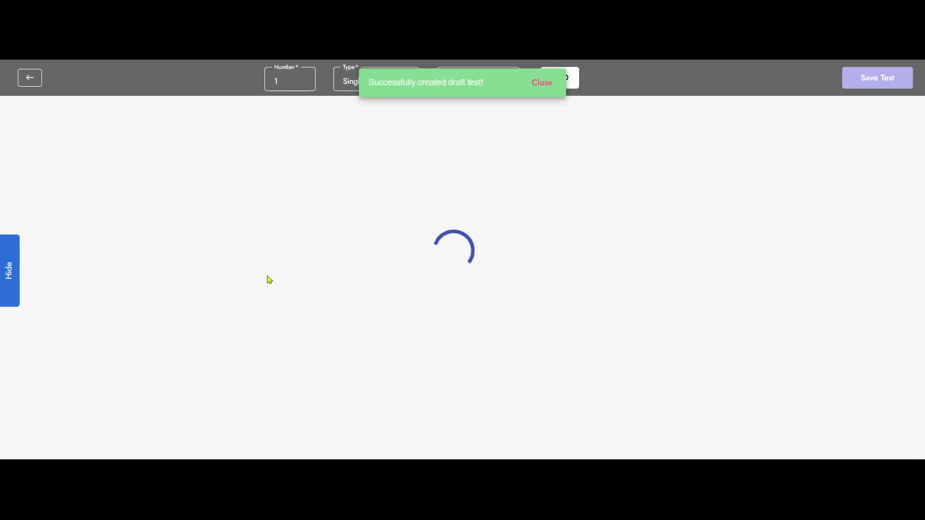
pyautogui.click(542, 82)
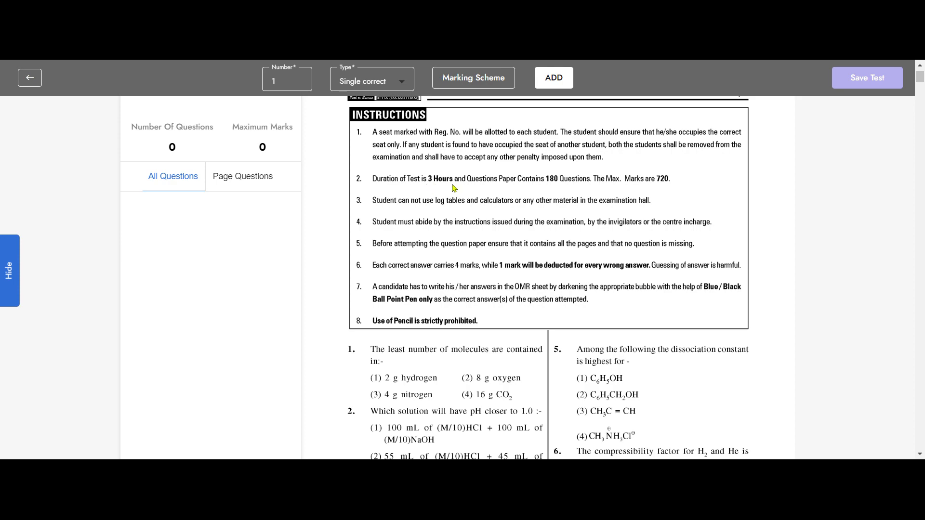
pyautogui.moveTo(540, 191)
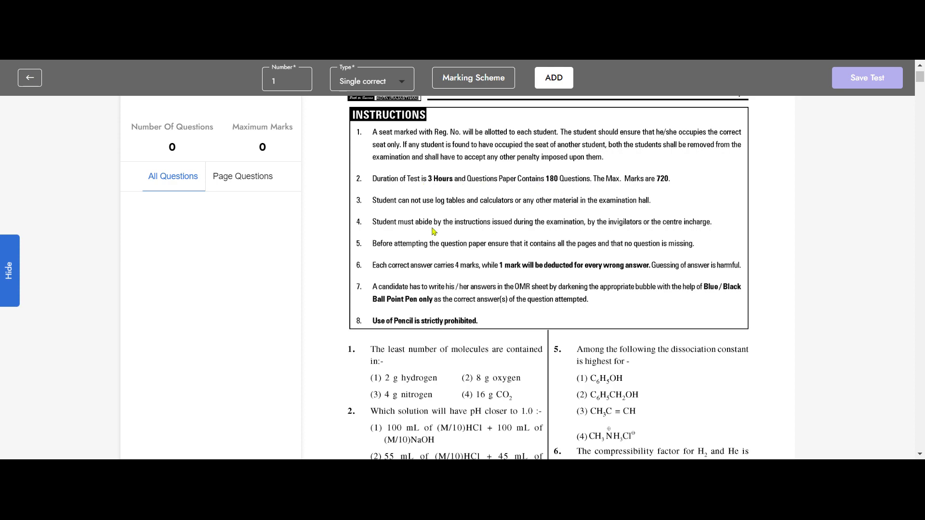
pyautogui.moveTo(497, 282)
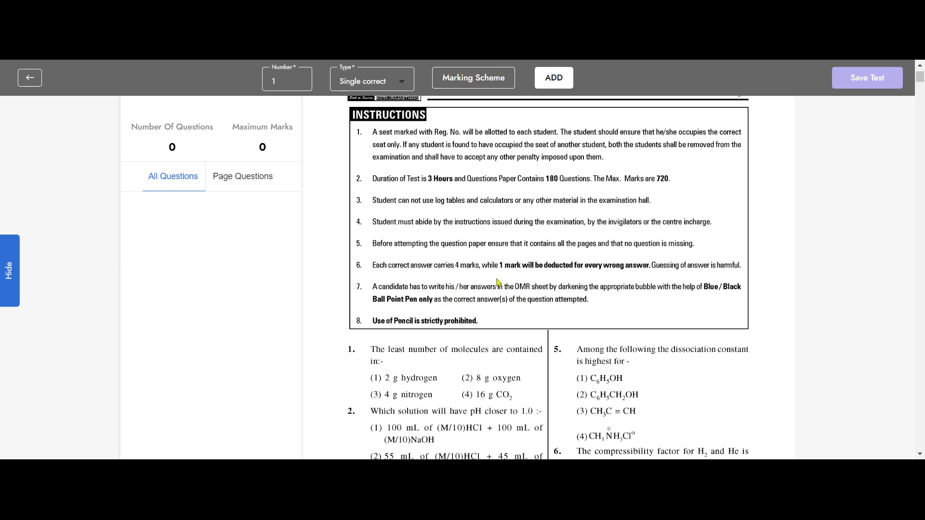
pyautogui.moveTo(505, 277)
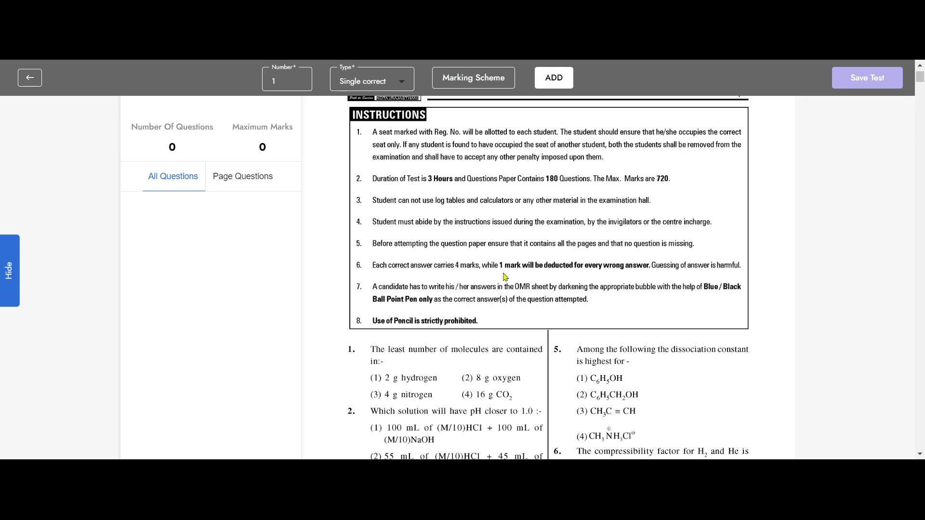
pyautogui.moveTo(578, 276)
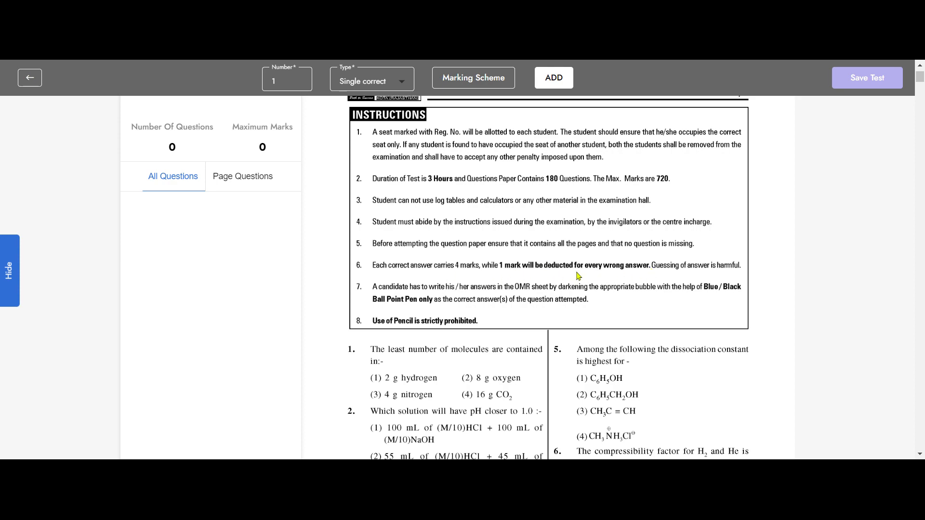
pyautogui.moveTo(568, 282)
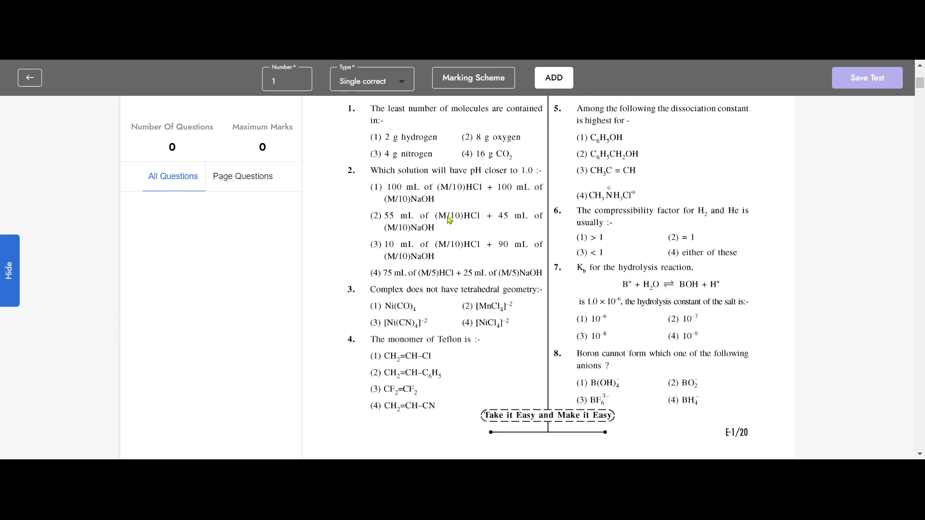
pyautogui.scroll(-3)
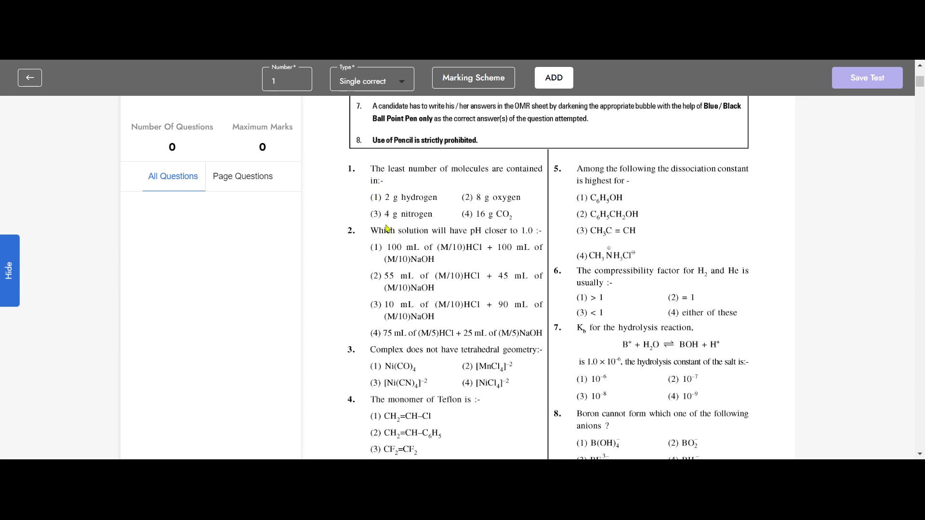
pyautogui.moveTo(474, 223)
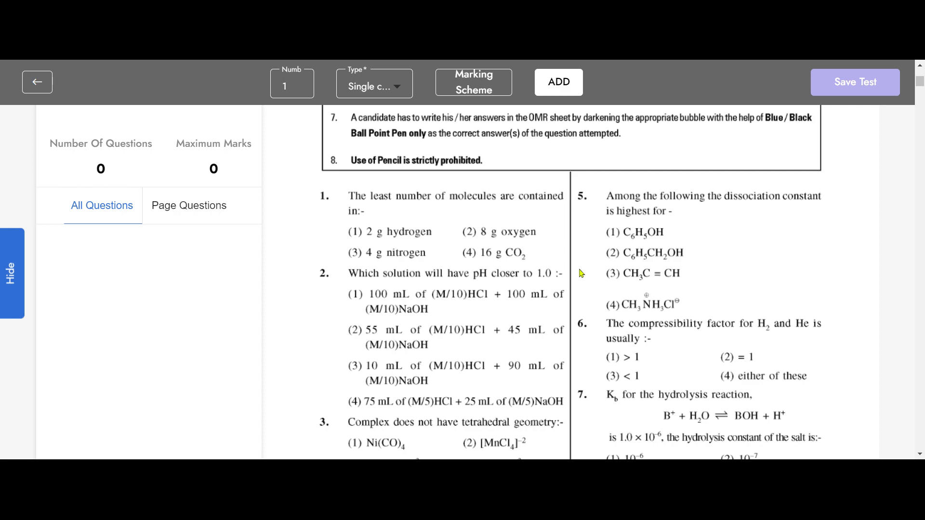
pyautogui.moveTo(422, 316)
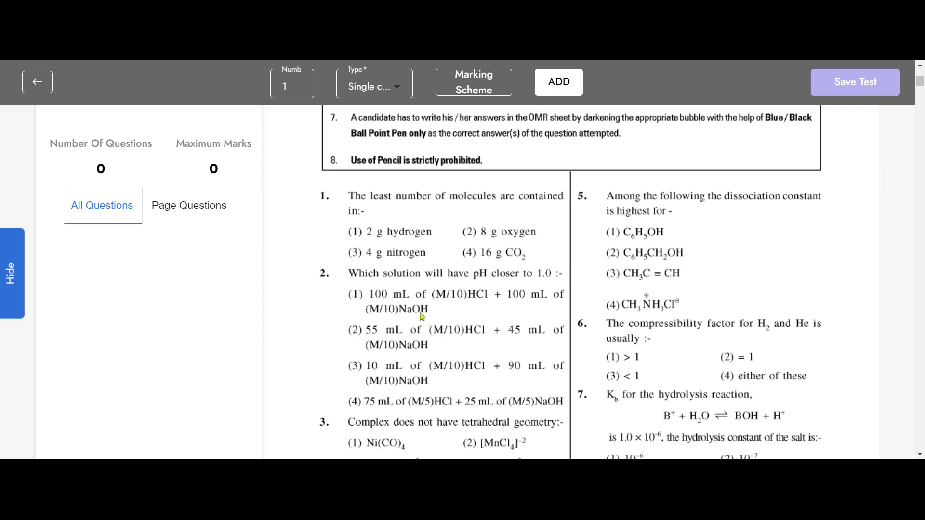
pyautogui.moveTo(316, 152)
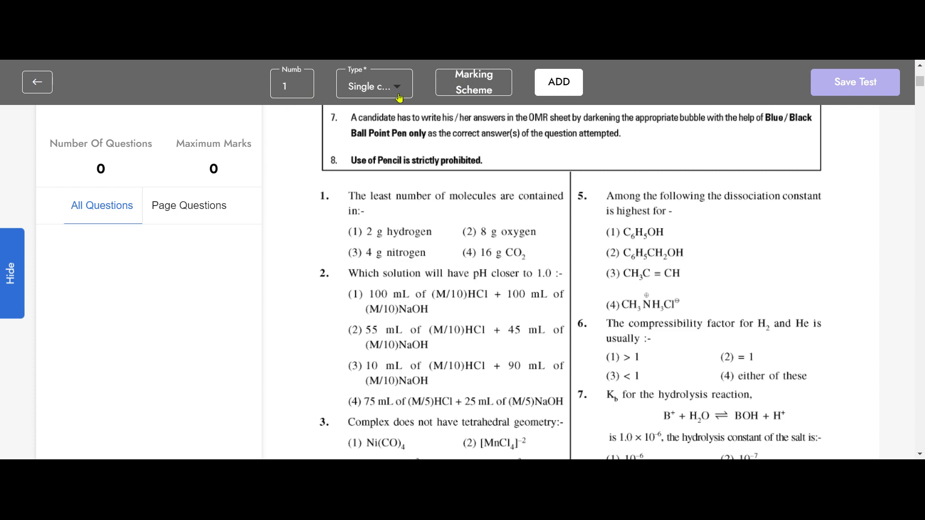
# - Set the incorrect score to -1, replacing the mistaken -0.25 entry, and close the popup
pyautogui.click(472, 82)
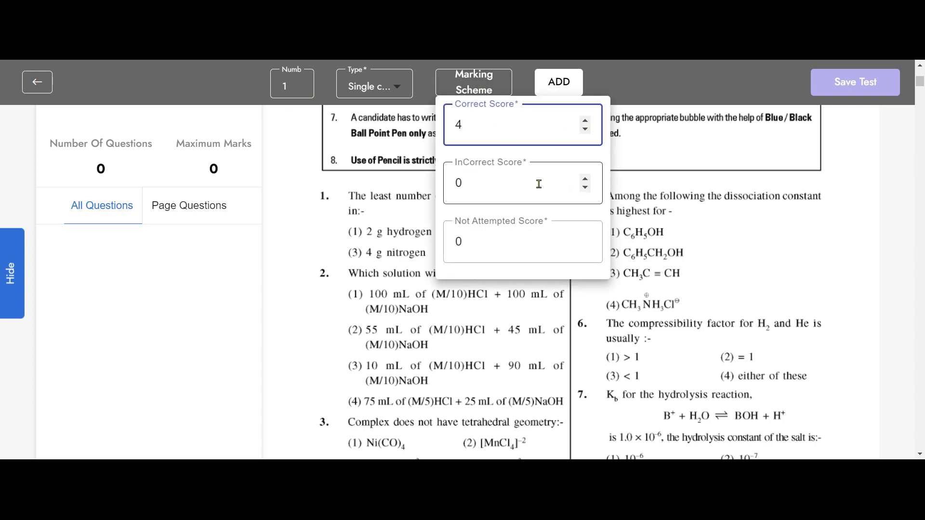
pyautogui.write('-1')
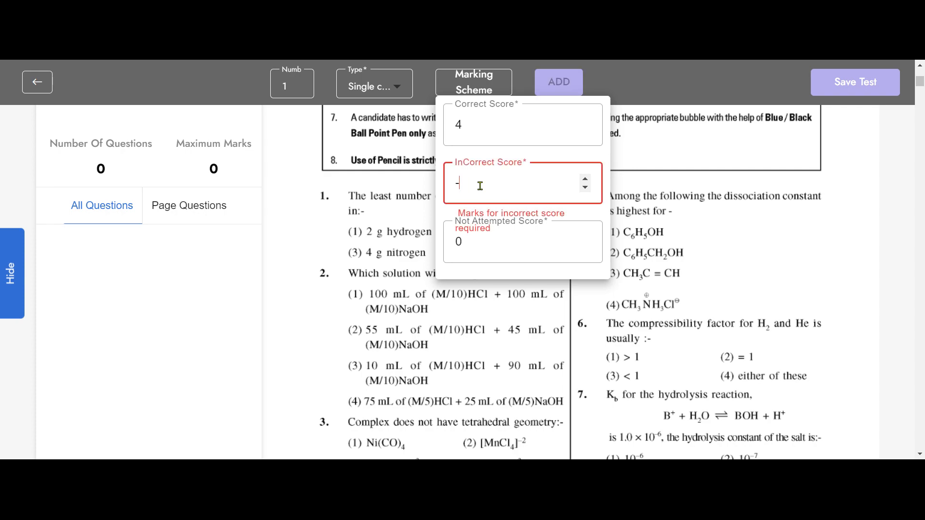
pyautogui.write('0.25')
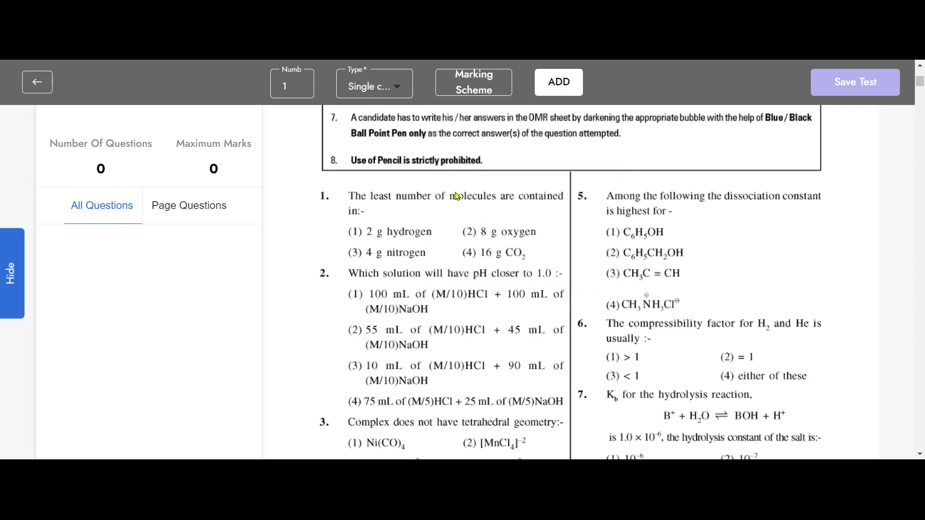
pyautogui.click(474, 82)
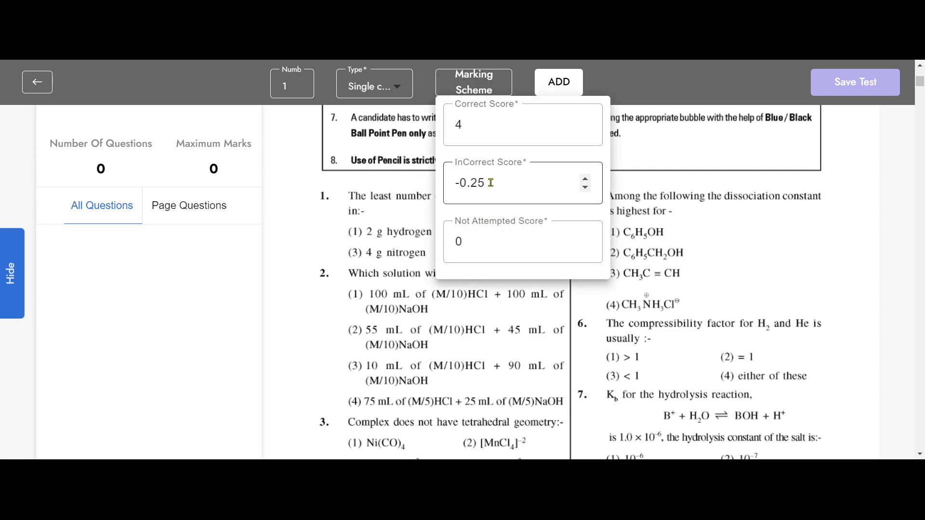
pyautogui.doubleClick(477, 183)
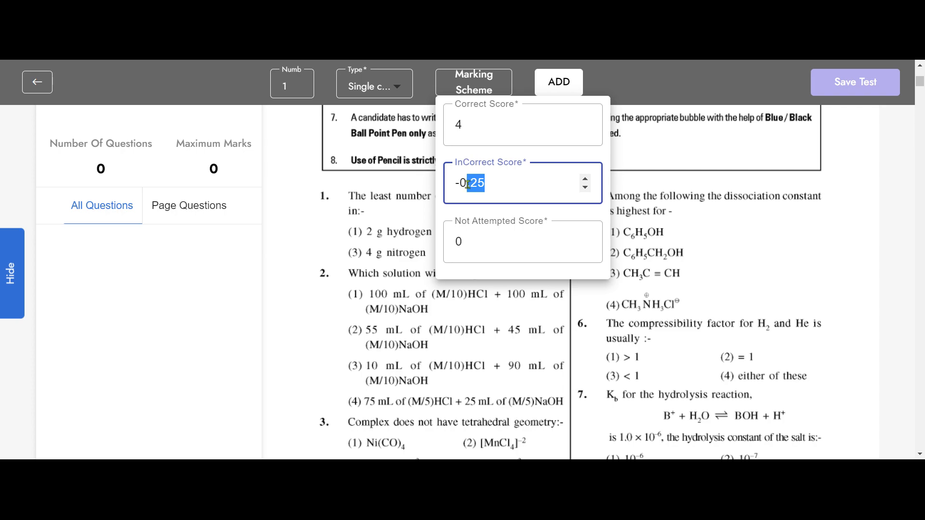
pyautogui.write('-1')
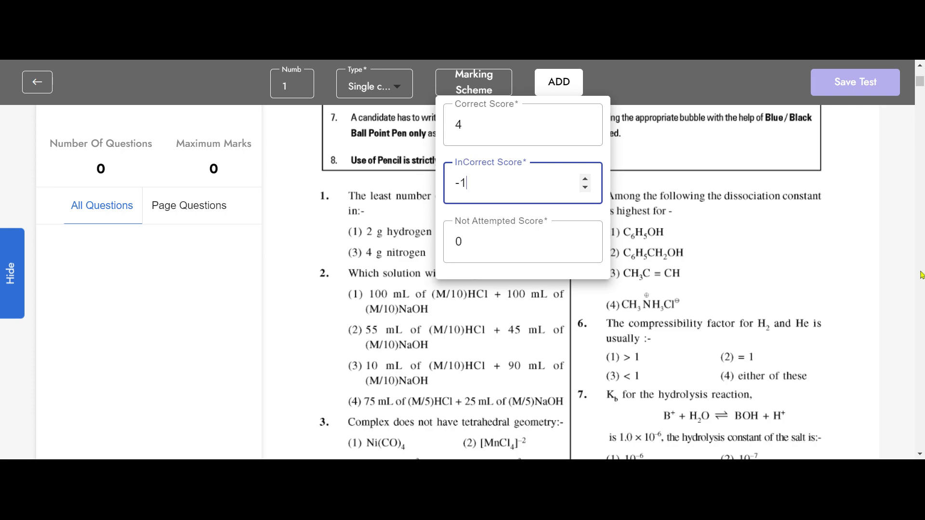
pyautogui.click(558, 81)
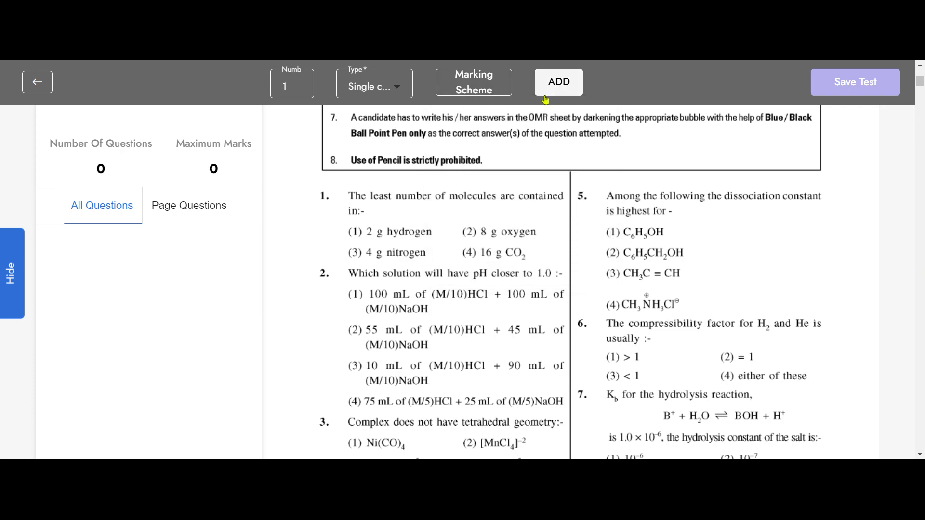
# - Add question 1 with four options, mark 8 g oxygen correct, and review its details
pyautogui.click(557, 81)
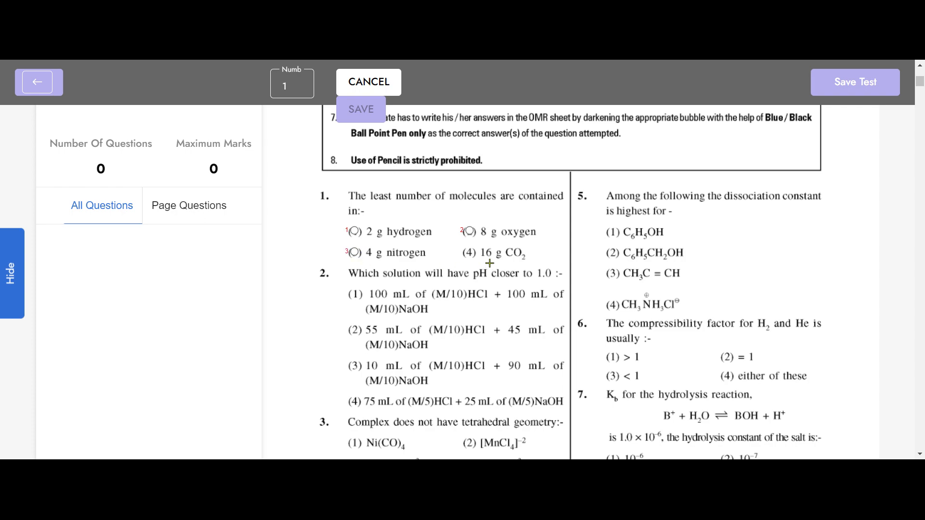
pyautogui.click(468, 252)
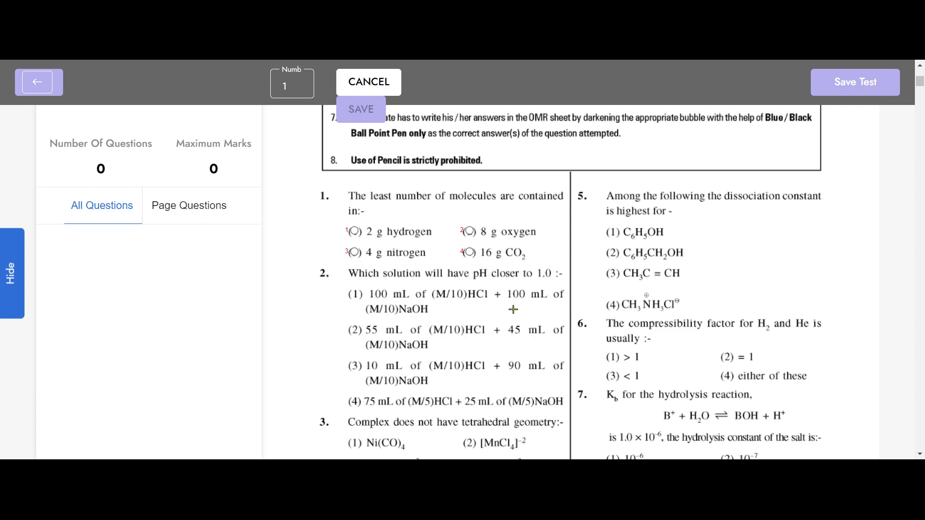
pyautogui.moveTo(463, 231)
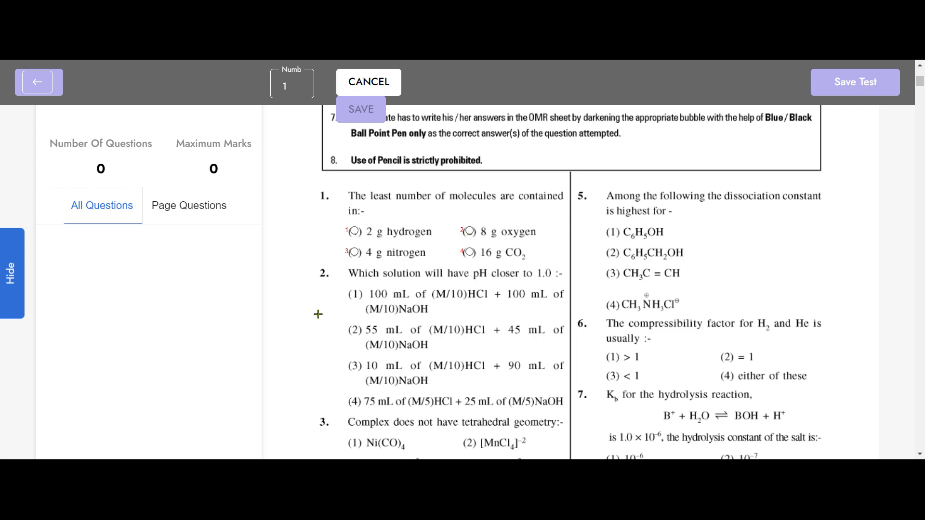
pyautogui.moveTo(378, 282)
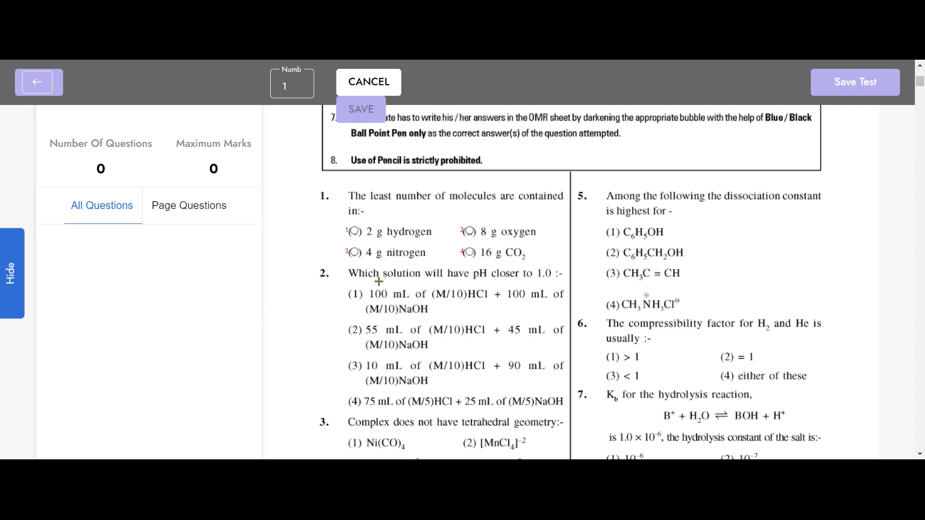
pyautogui.click(470, 231)
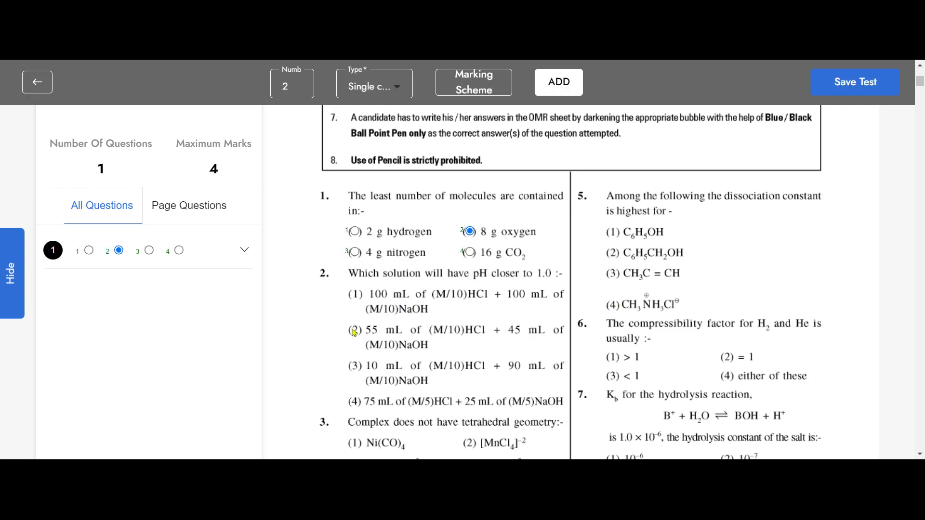
pyautogui.click(243, 250)
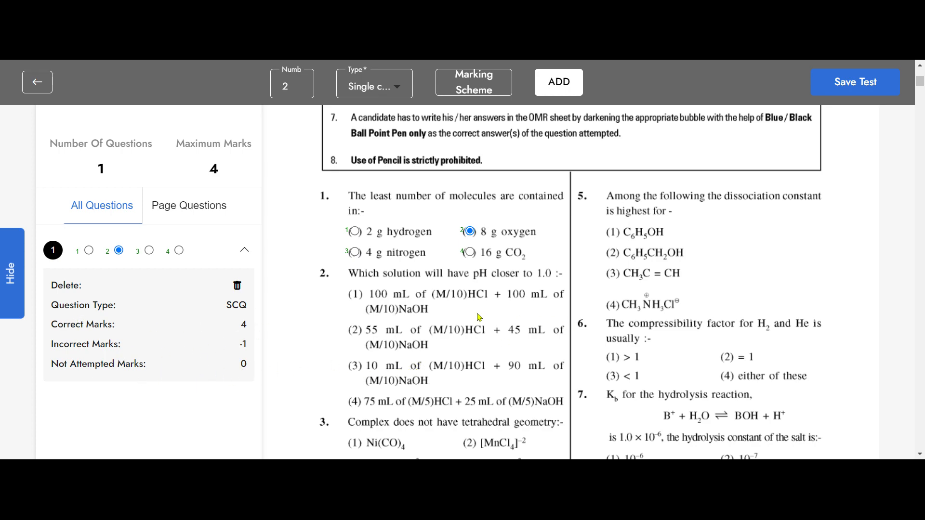
pyautogui.click(243, 250)
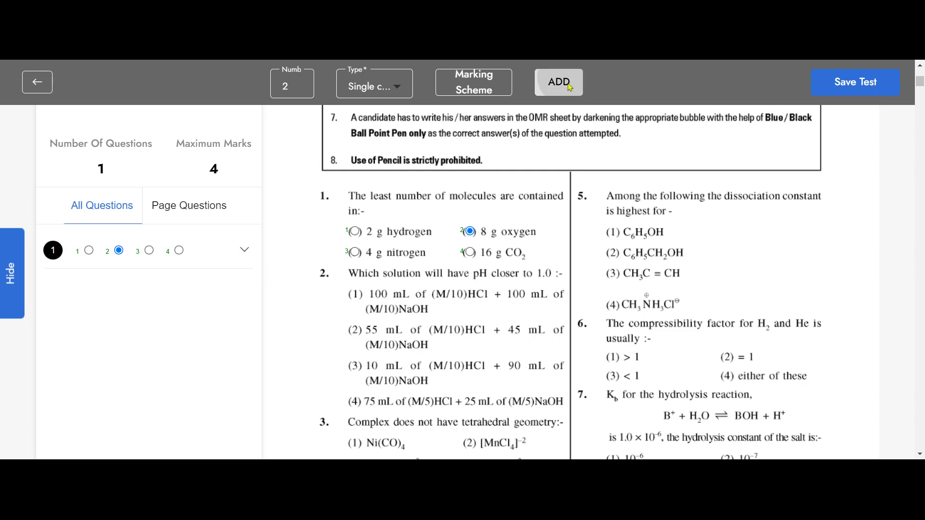
# - Add question 2 with the 100 mL (M/10)HCl option as its answer
pyautogui.click(557, 82)
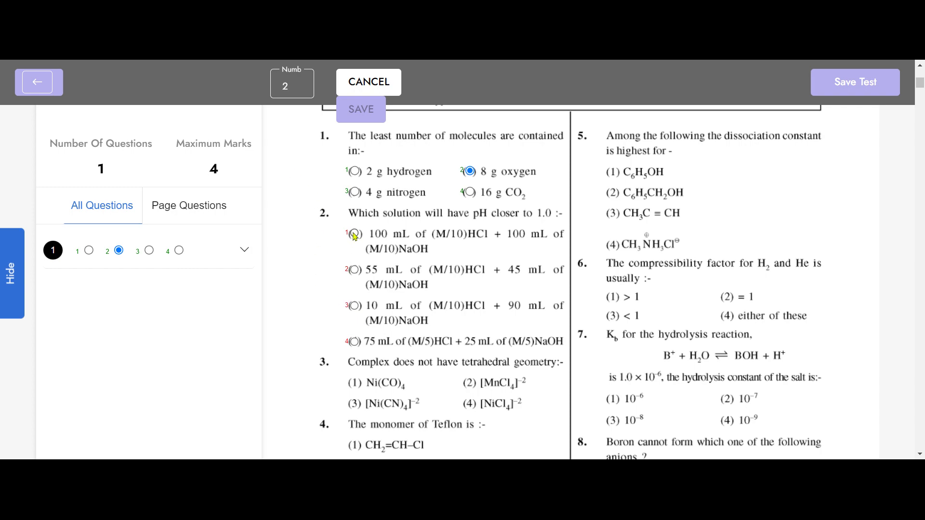
pyautogui.click(355, 234)
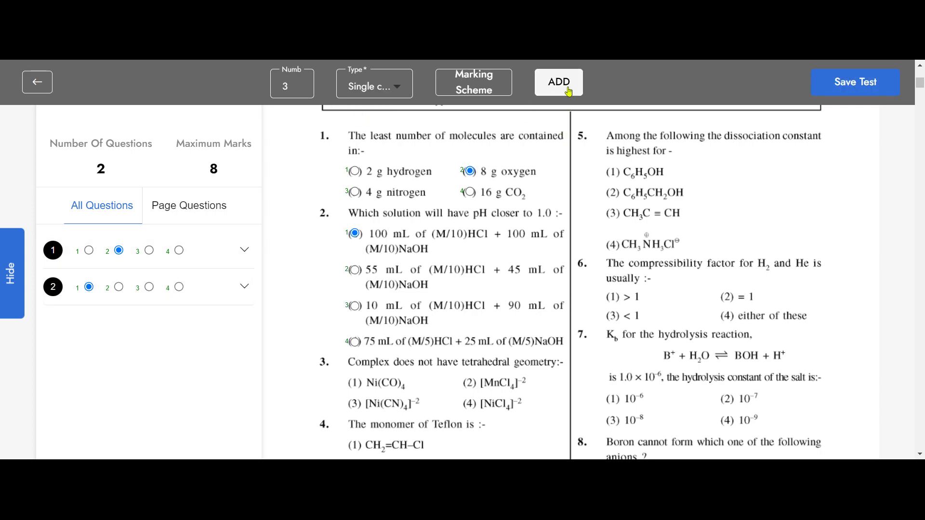
# - Add question 3 with option 4, [NiCl4]2−, as its correct answer
pyautogui.click(557, 81)
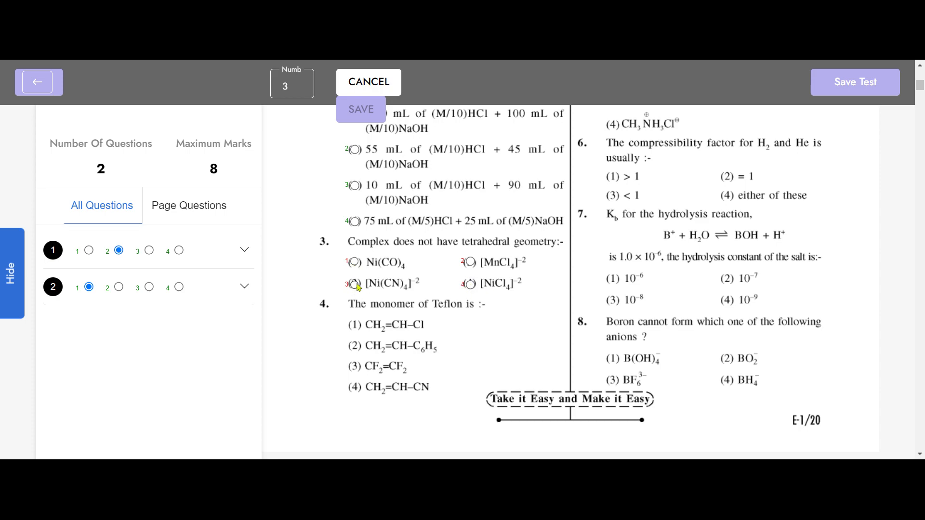
pyautogui.click(470, 285)
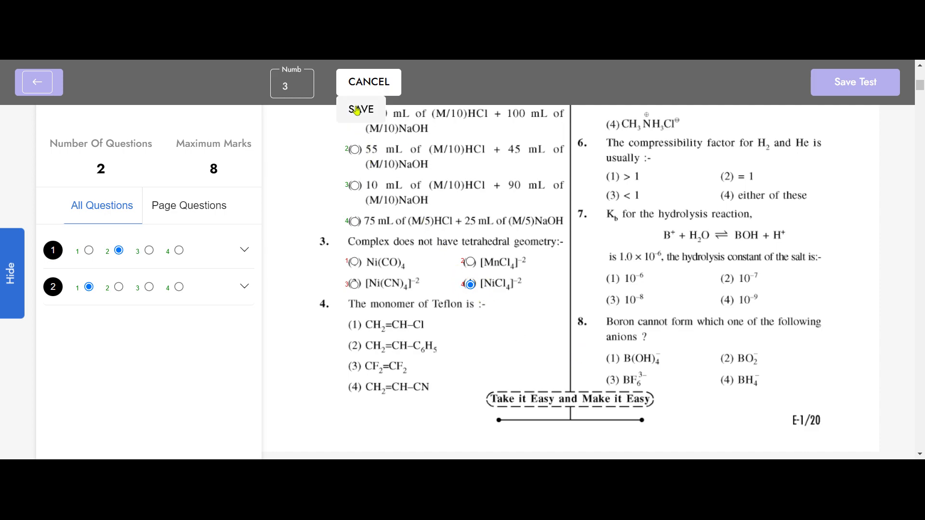
pyautogui.click(360, 110)
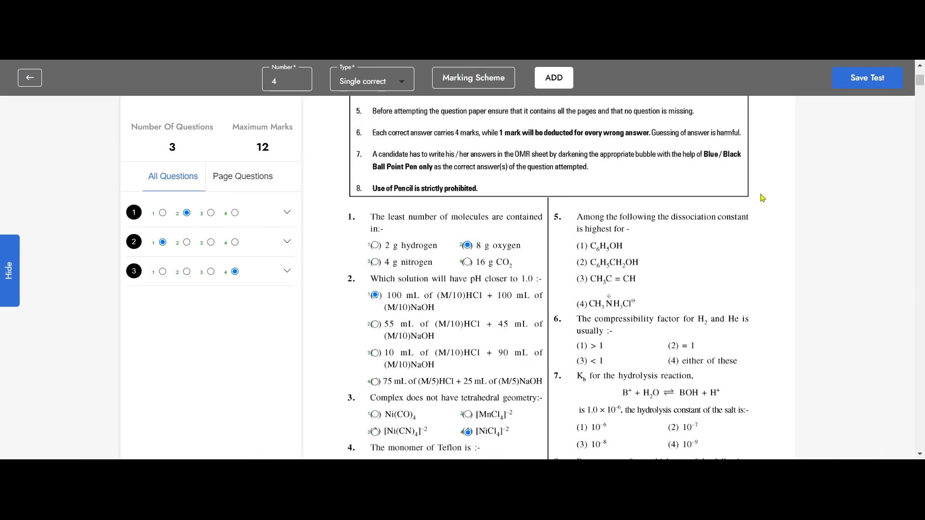
# - Title the test 'NEET Mock Test' with a 180-minute duration
pyautogui.click(867, 77)
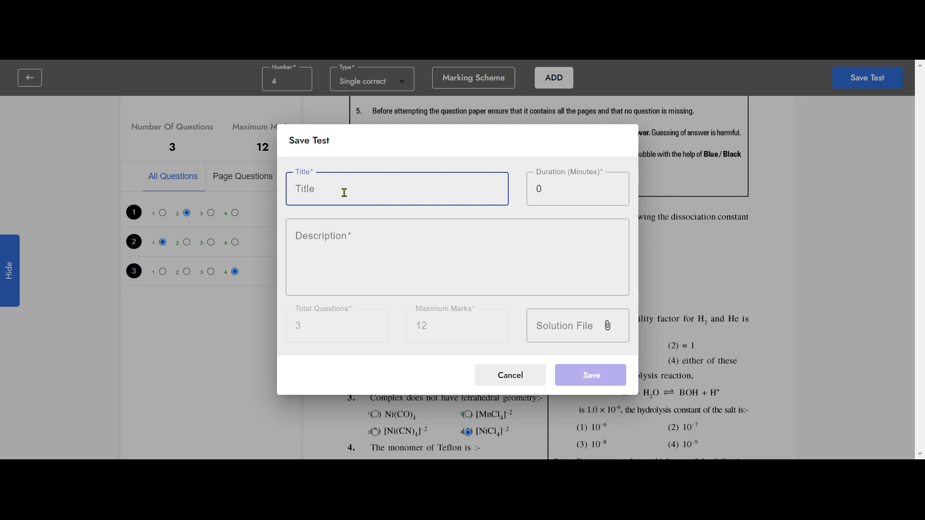
pyautogui.write('NEET')
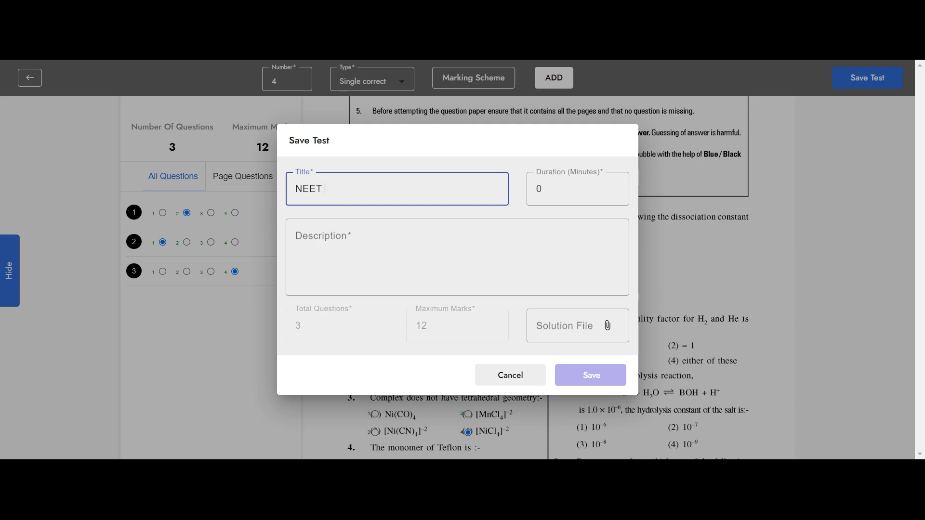
pyautogui.write('M')
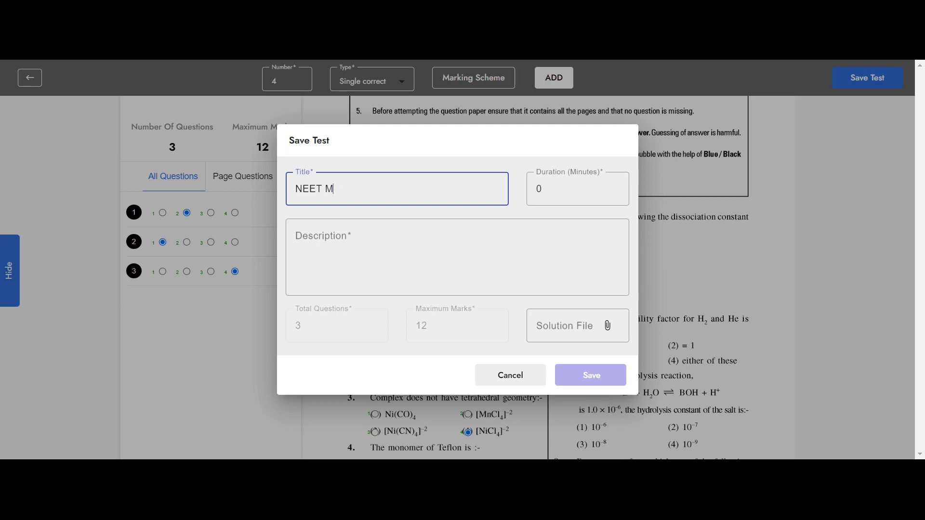
pyautogui.write('ock Test')
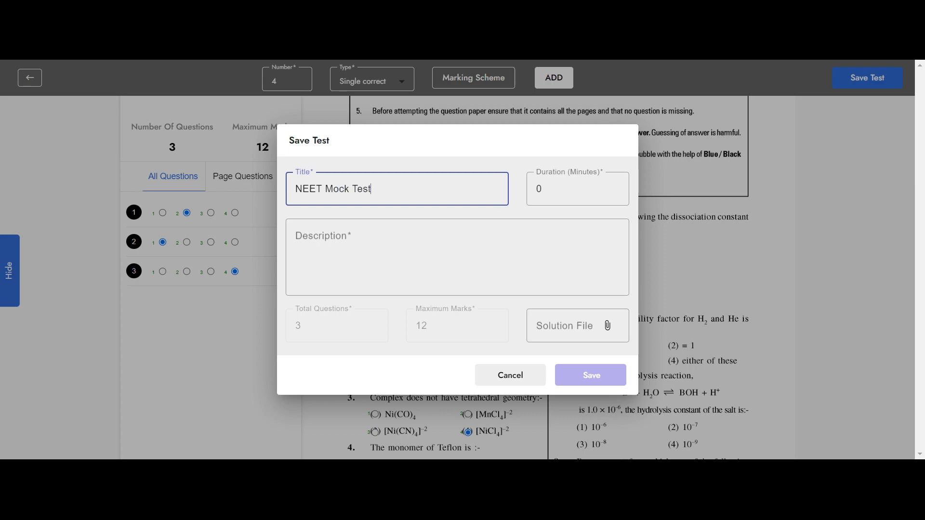
pyautogui.click(576, 189)
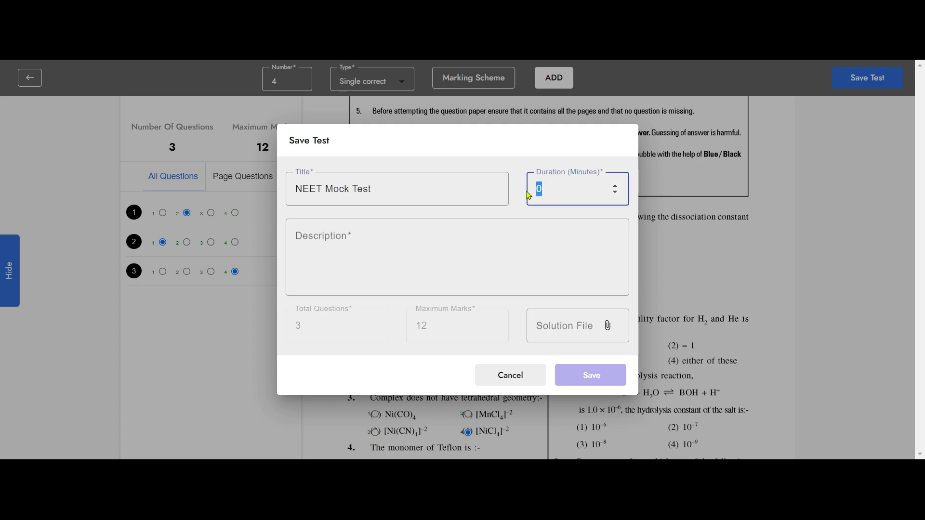
pyautogui.write('1')
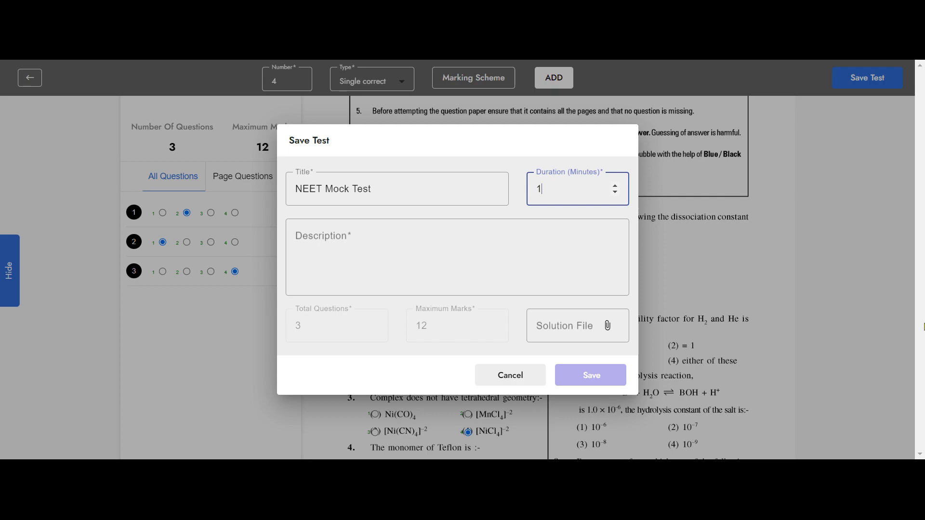
pyautogui.write('80')
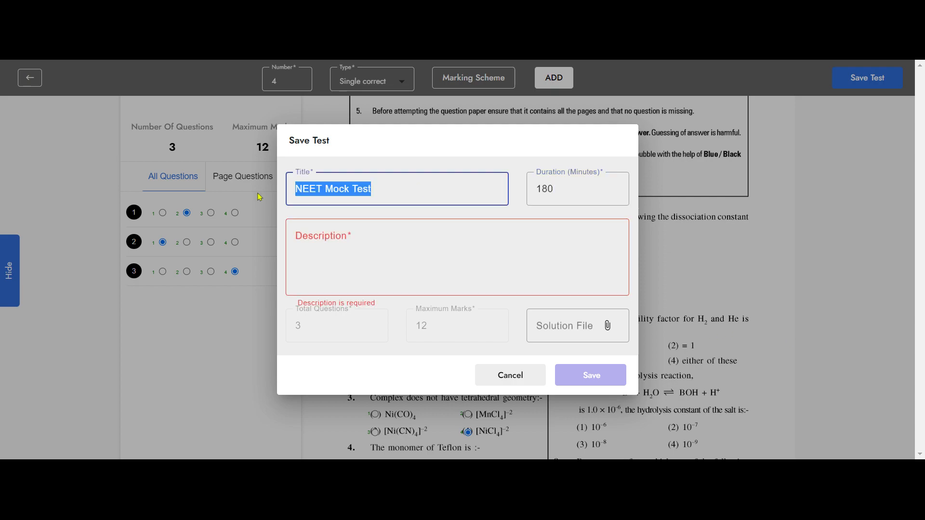
# - Describe it as 'NEET Mock Test-Easy 180 questions', attach the solution file, and save
pyautogui.click(433, 257)
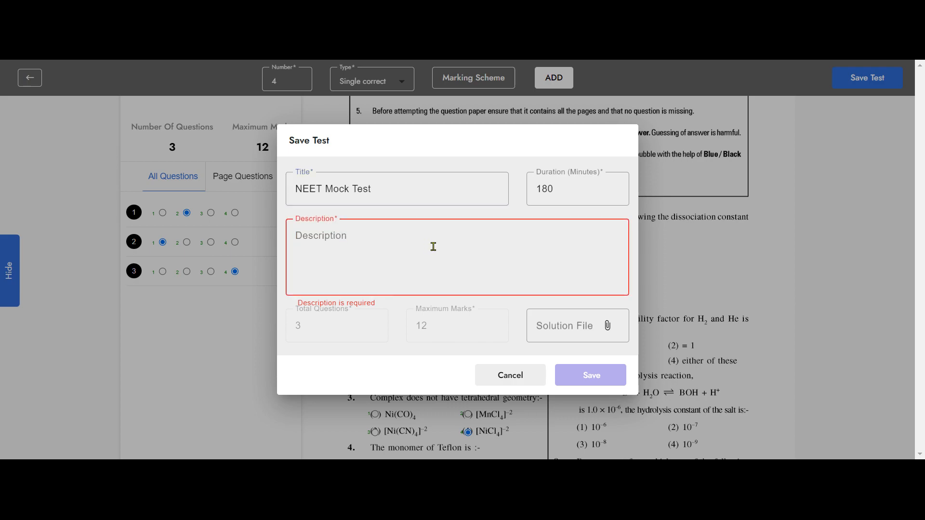
pyautogui.write('NEET Mock Test-')
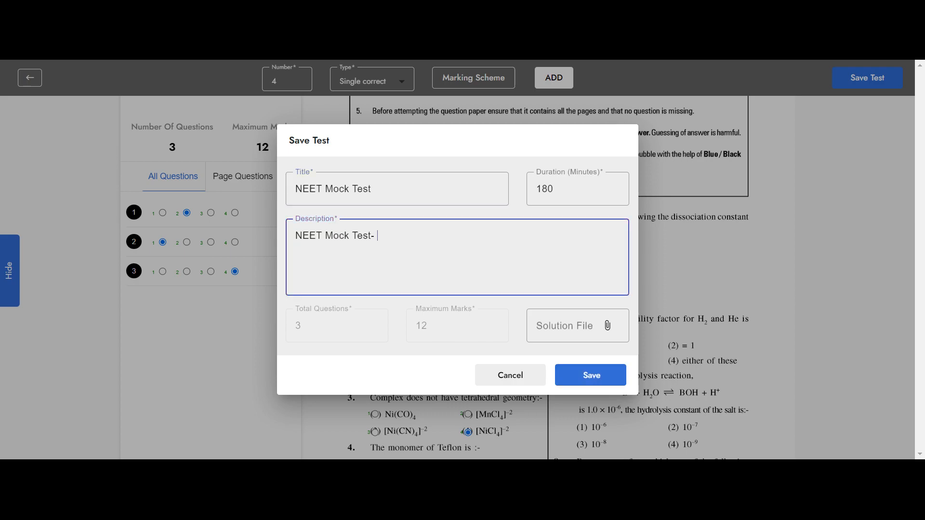
pyautogui.write('Easy')
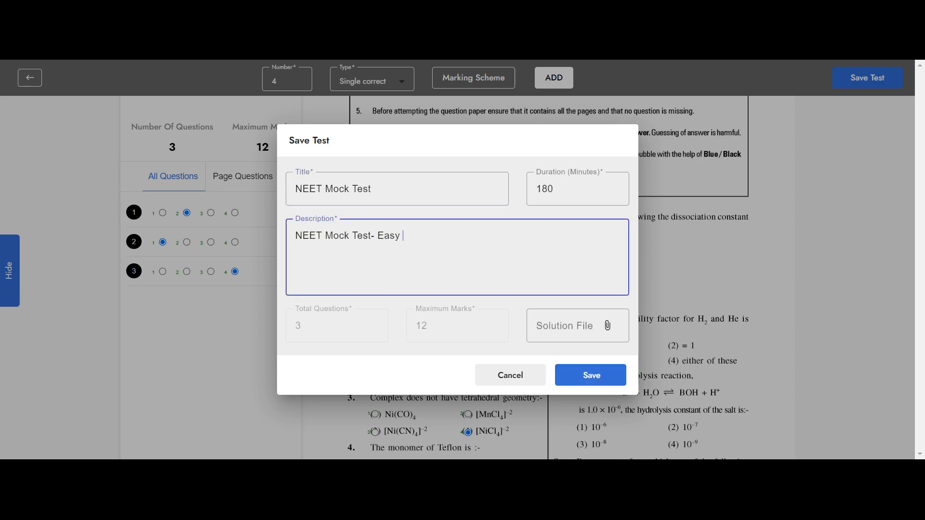
pyautogui.write('180')
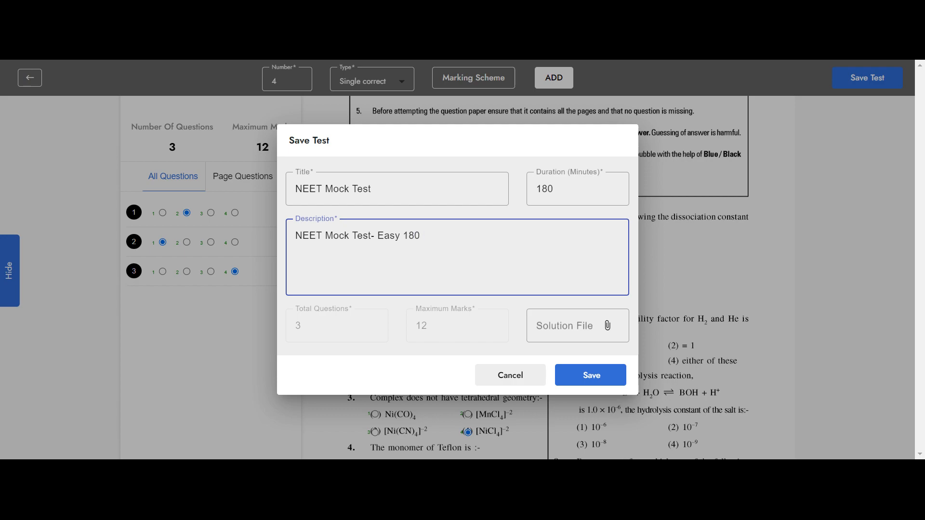
pyautogui.write('questions')
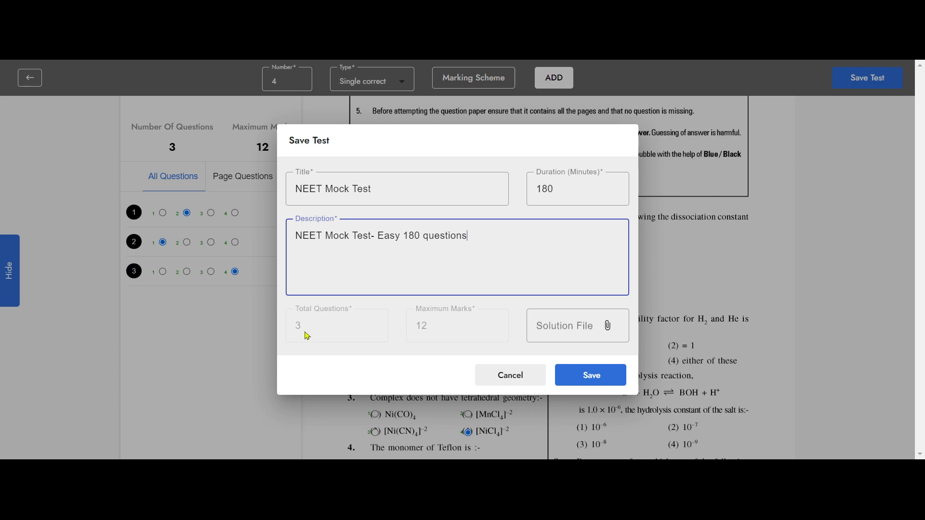
pyautogui.moveTo(426, 334)
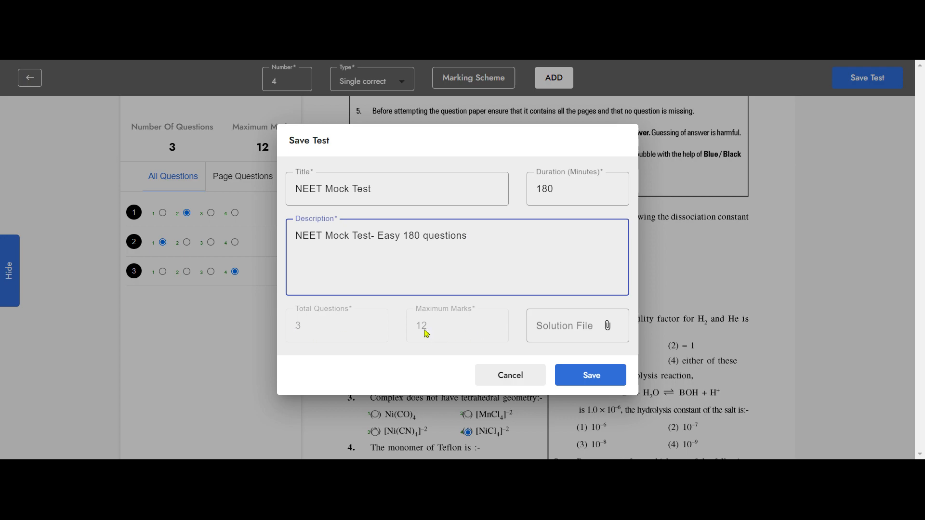
pyautogui.click(605, 326)
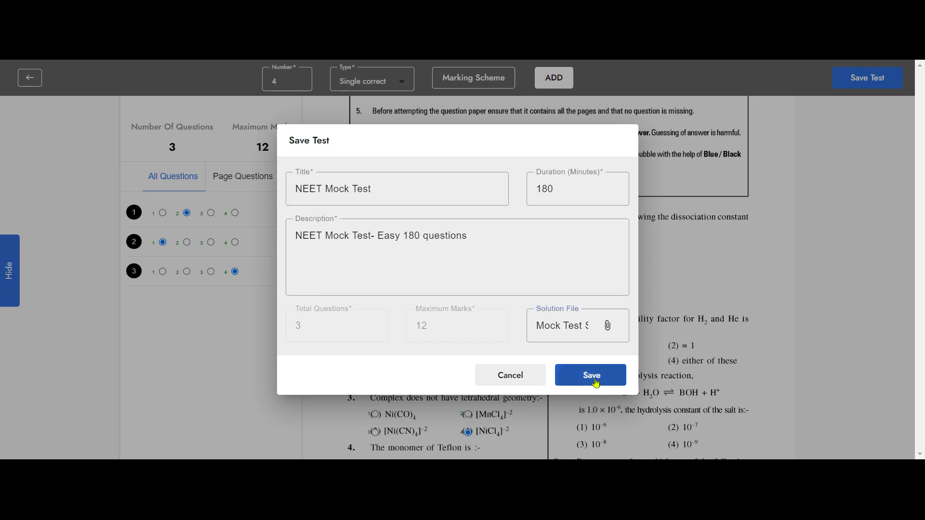
pyautogui.click(590, 375)
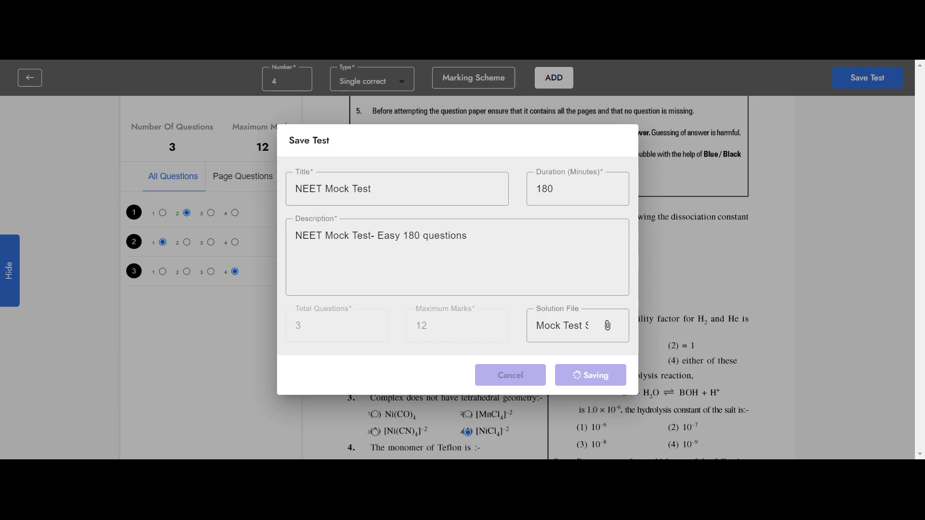
pyautogui.click(590, 375)
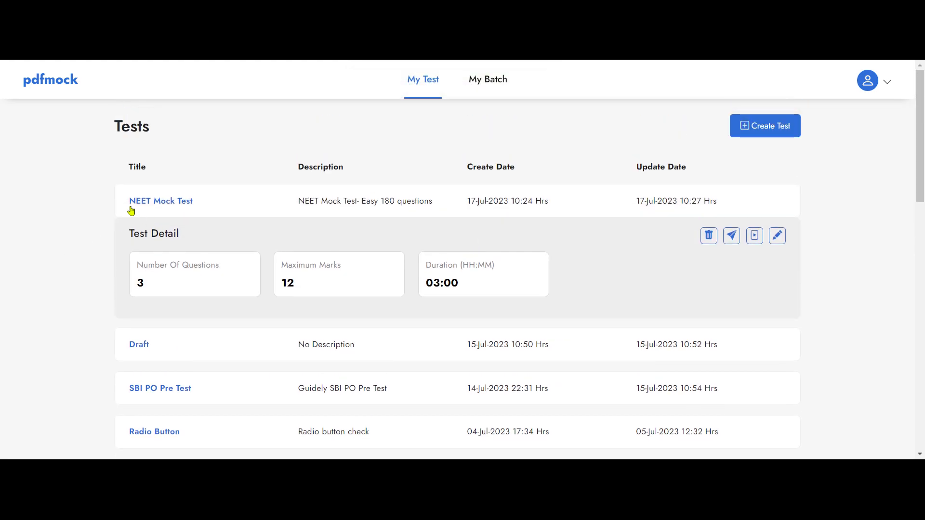
pyautogui.moveTo(116, 273)
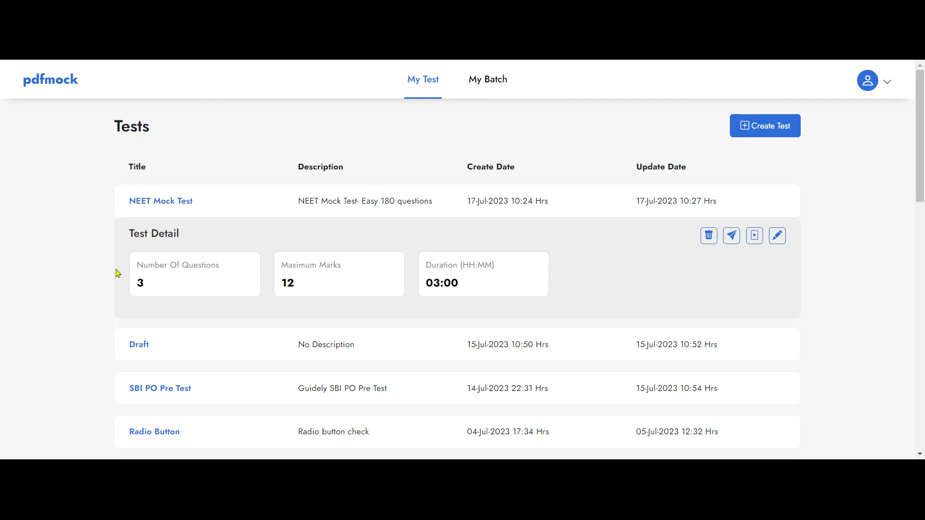
pyautogui.moveTo(150, 290)
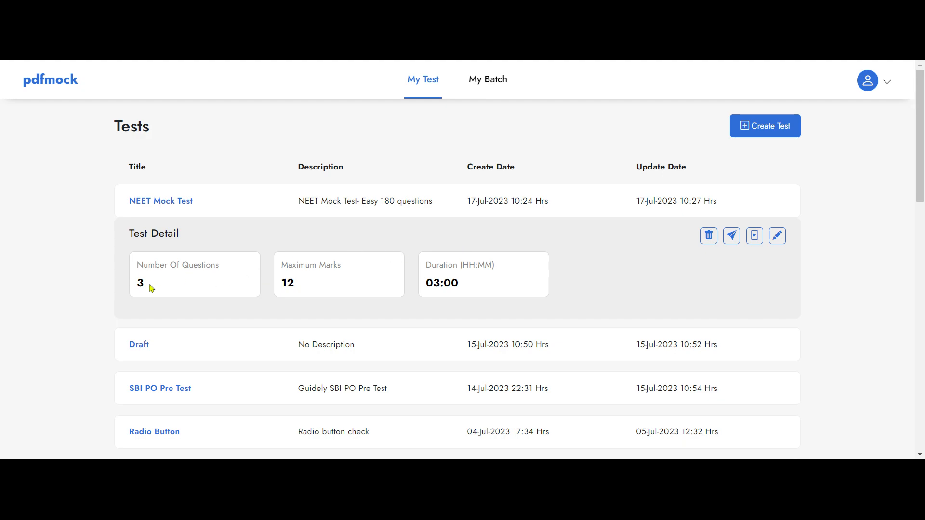
pyautogui.moveTo(385, 302)
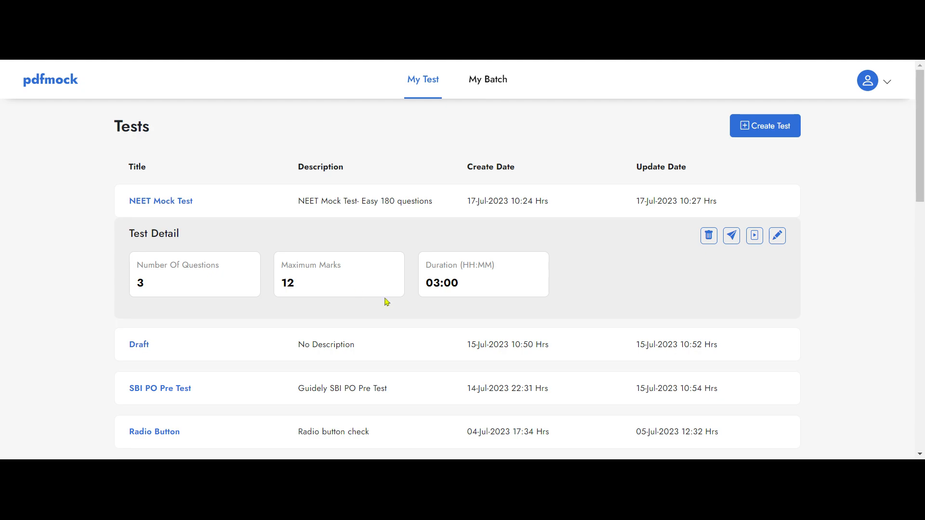
pyautogui.moveTo(311, 287)
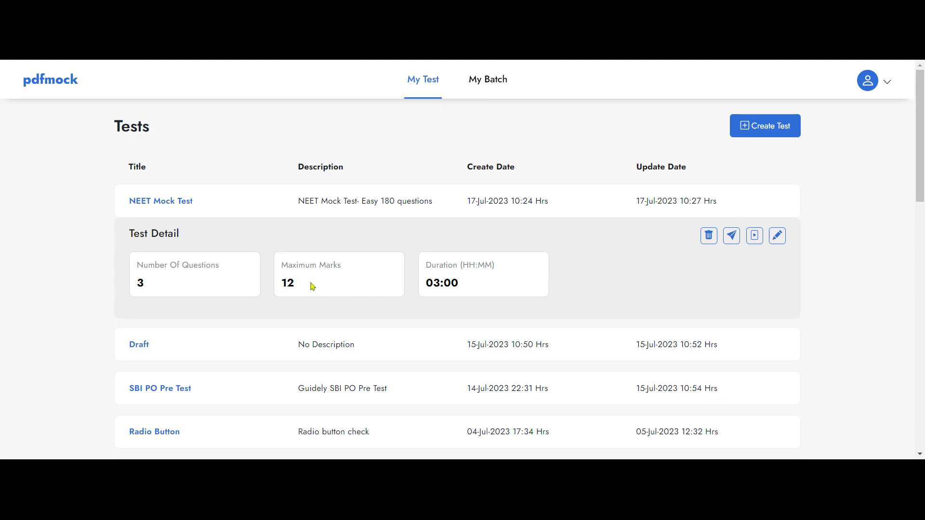
pyautogui.moveTo(462, 281)
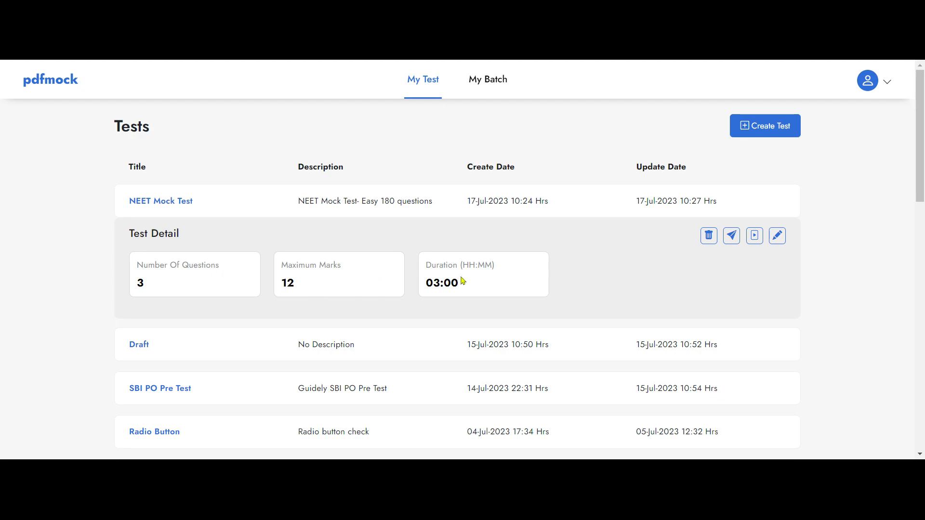
pyautogui.moveTo(711, 253)
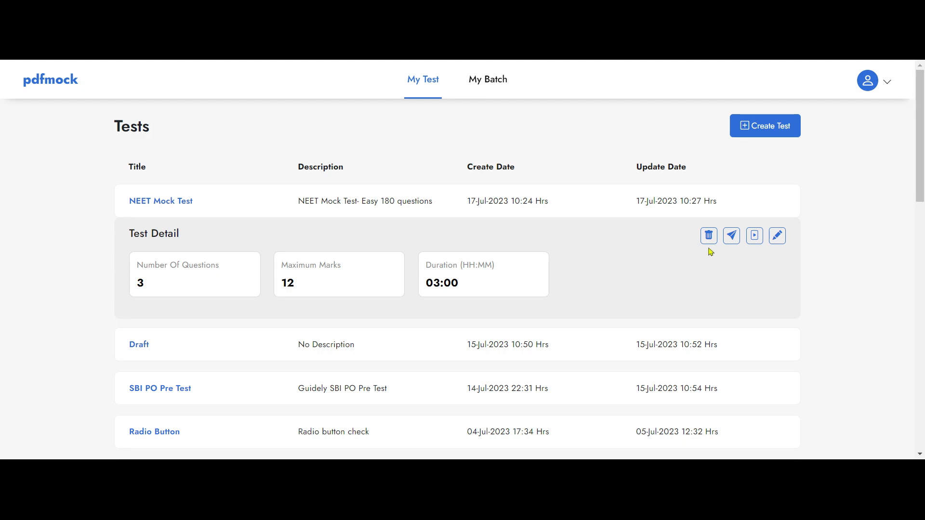
pyautogui.moveTo(709, 236)
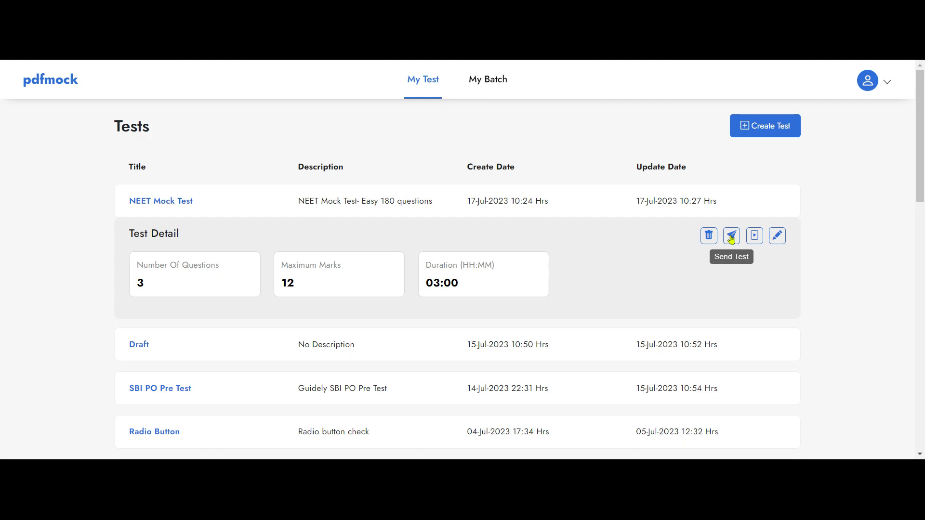
pyautogui.moveTo(732, 240)
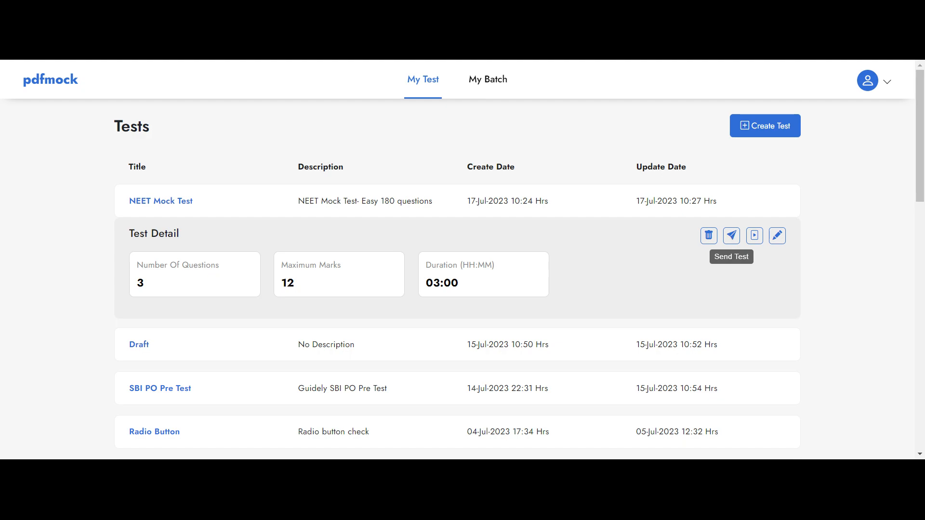
pyautogui.moveTo(745, 271)
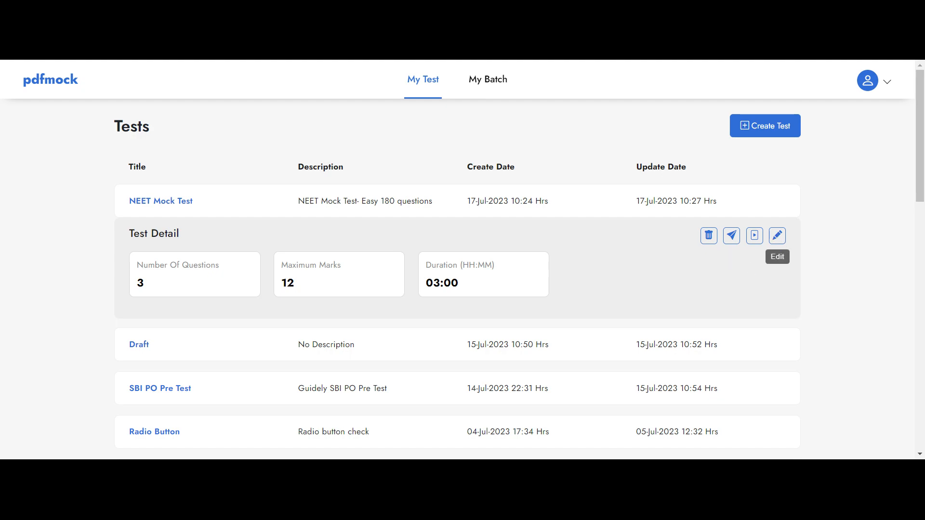
pyautogui.moveTo(347, 313)
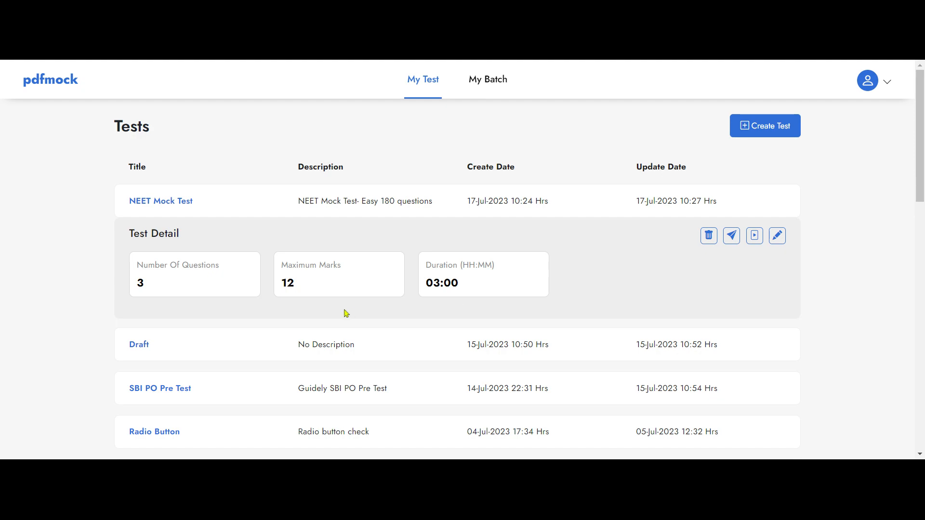
pyautogui.moveTo(413, 269)
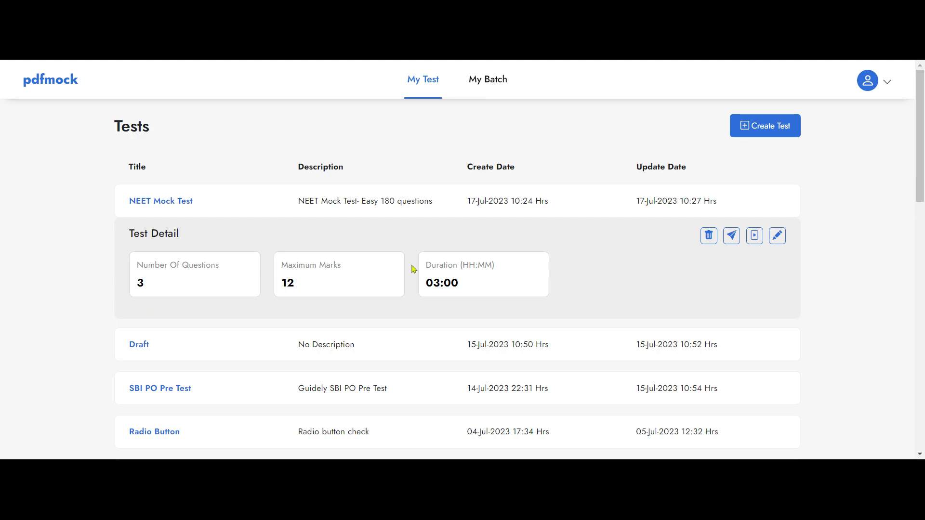
pyautogui.moveTo(754, 236)
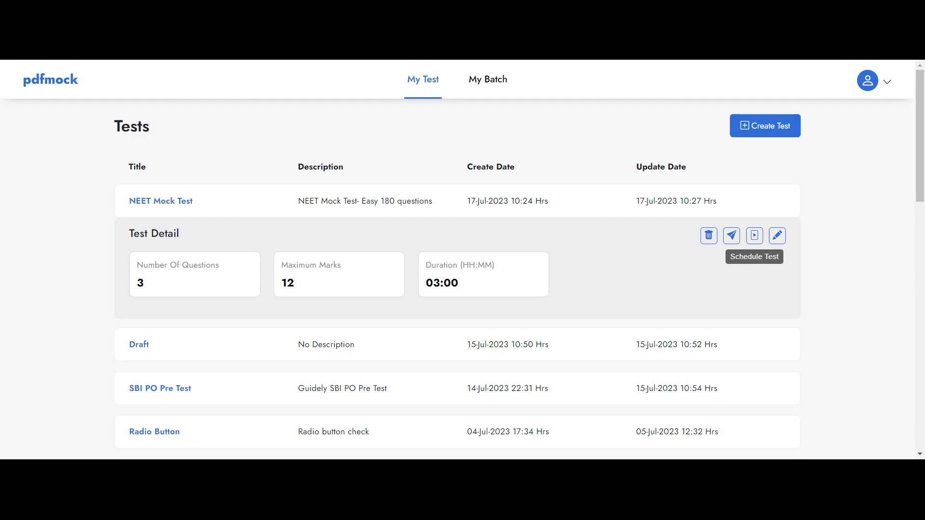
# - Schedule the test open-ended for both NEET batches, allowing external students
pyautogui.click(754, 236)
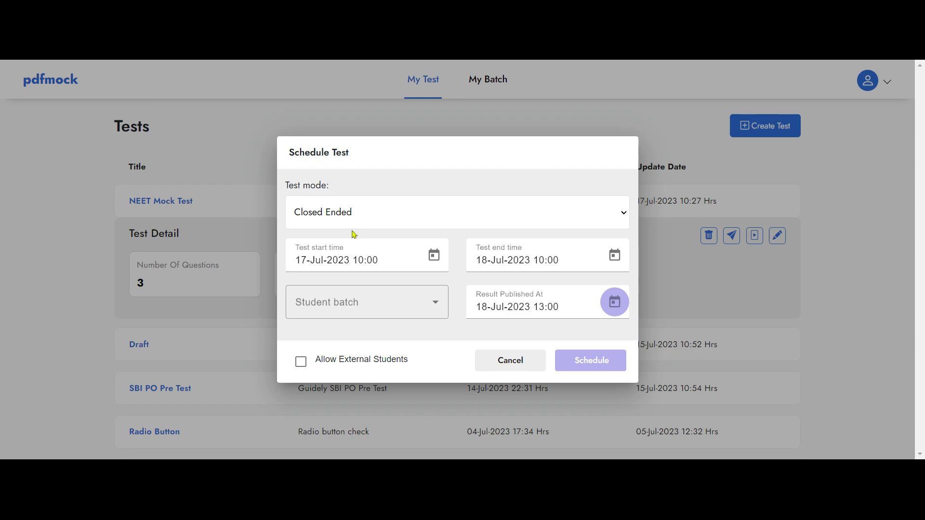
pyautogui.click(457, 212)
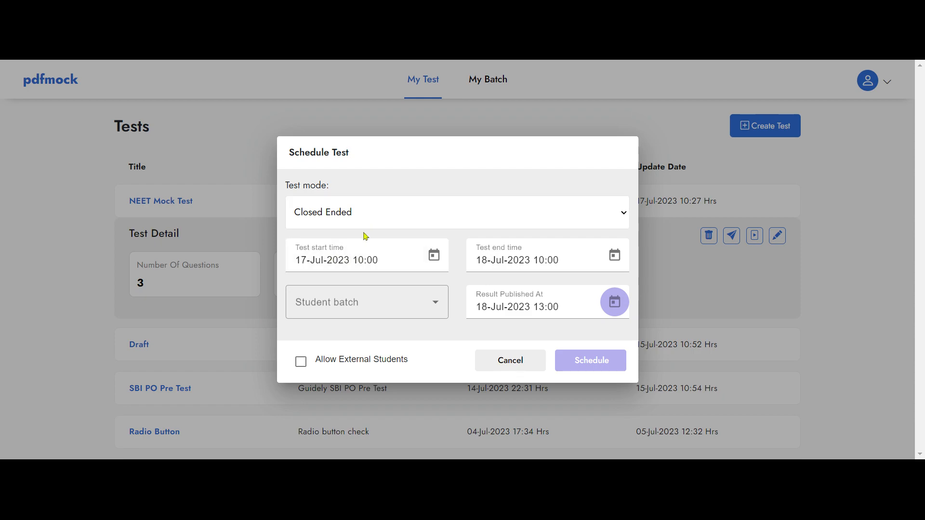
pyautogui.click(457, 212)
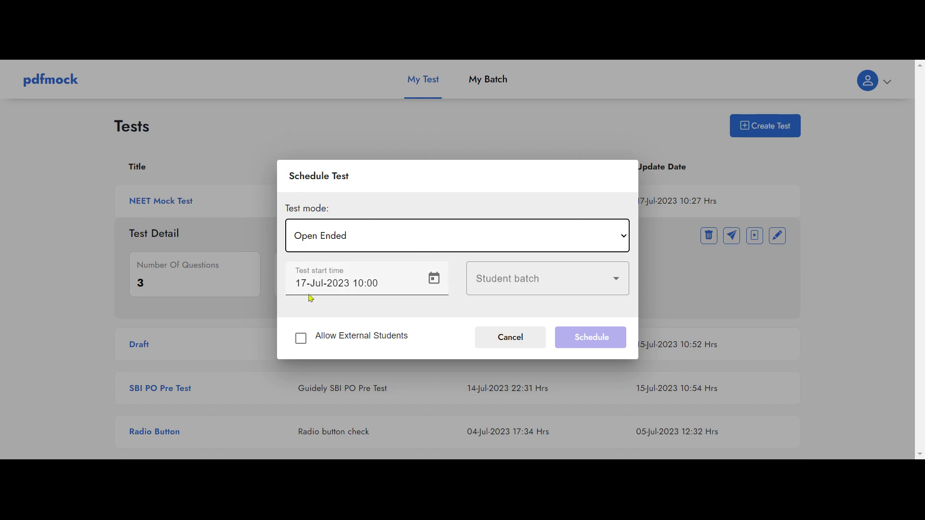
pyautogui.moveTo(313, 297)
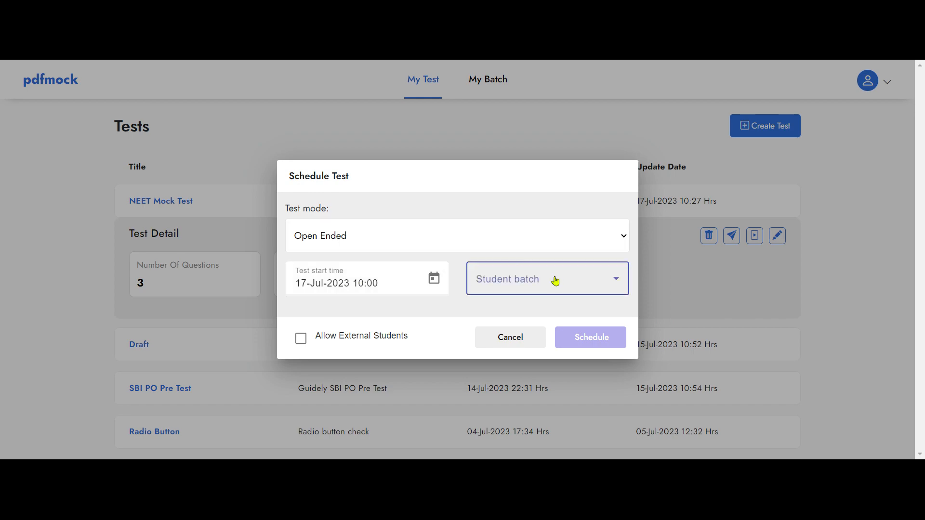
pyautogui.click(547, 279)
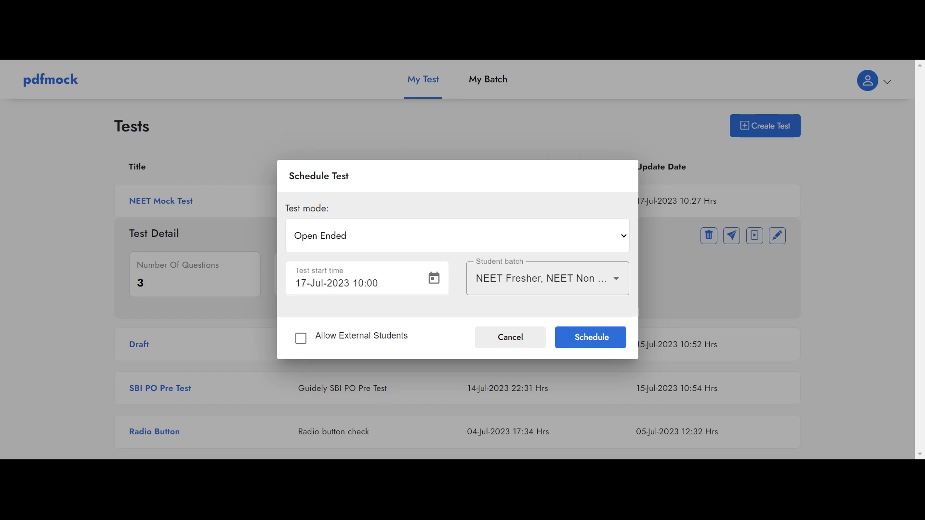
pyautogui.moveTo(281, 360)
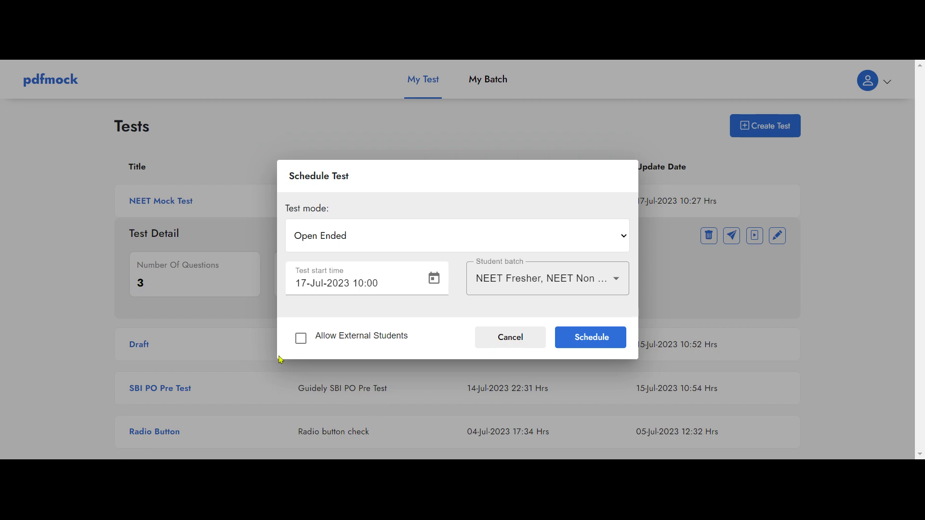
pyautogui.moveTo(278, 343)
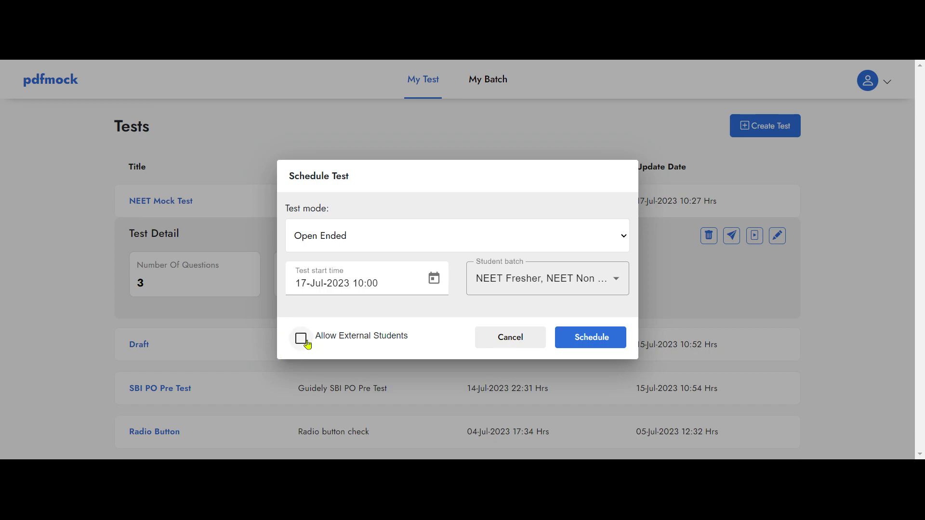
pyautogui.click(300, 338)
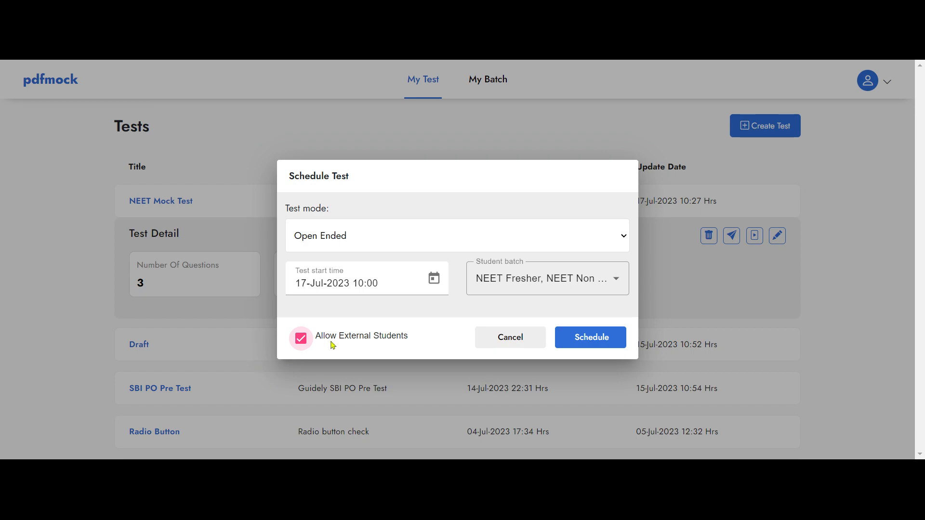
pyautogui.click(590, 337)
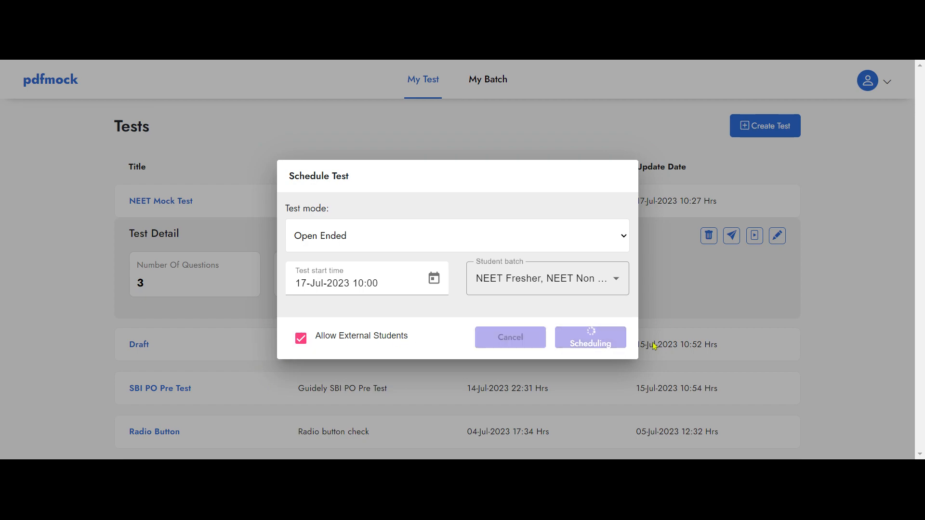
pyautogui.click(590, 337)
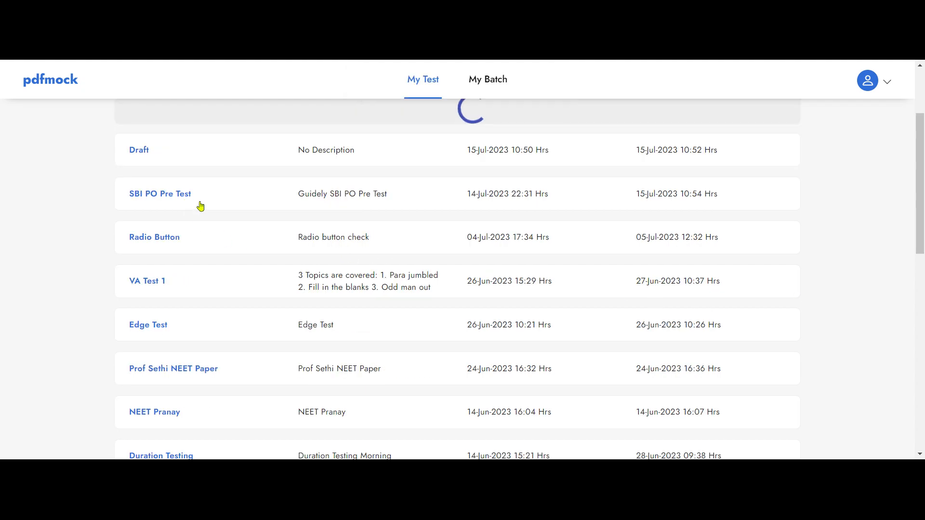
# - Scroll to the schedule details and QR code, and highlight the test URL
pyautogui.click(160, 193)
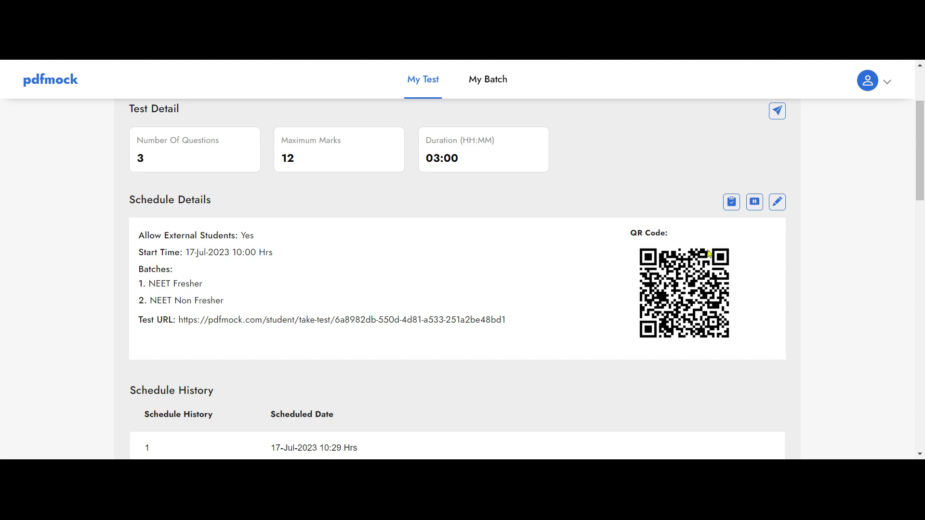
pyautogui.moveTo(745, 212)
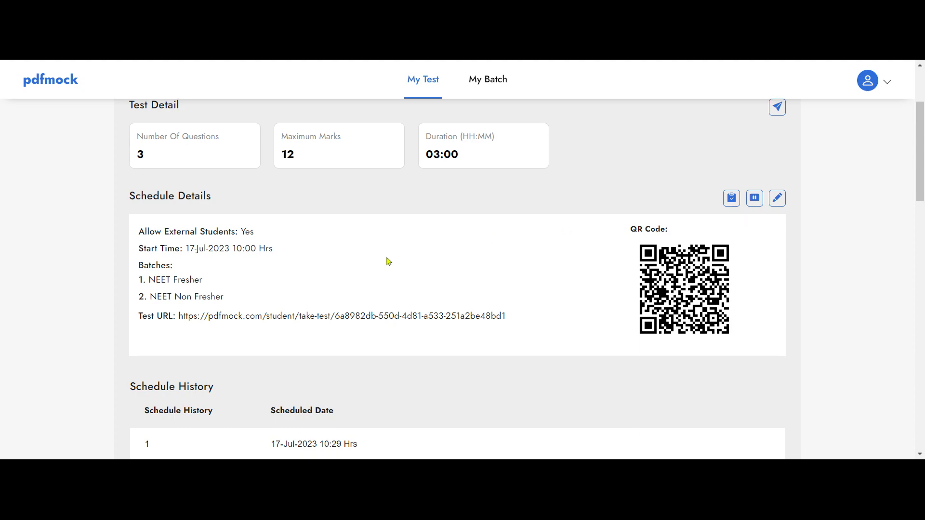
pyautogui.scroll(-3)
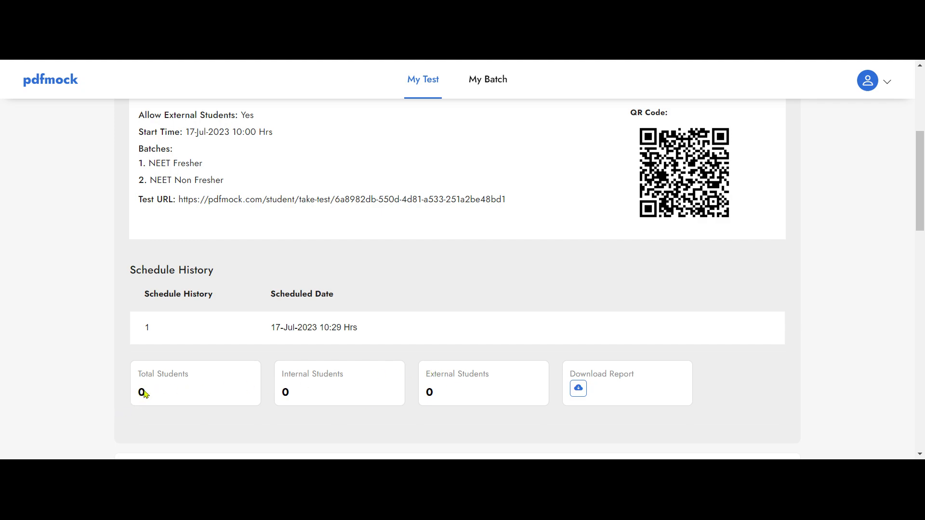
pyautogui.moveTo(298, 398)
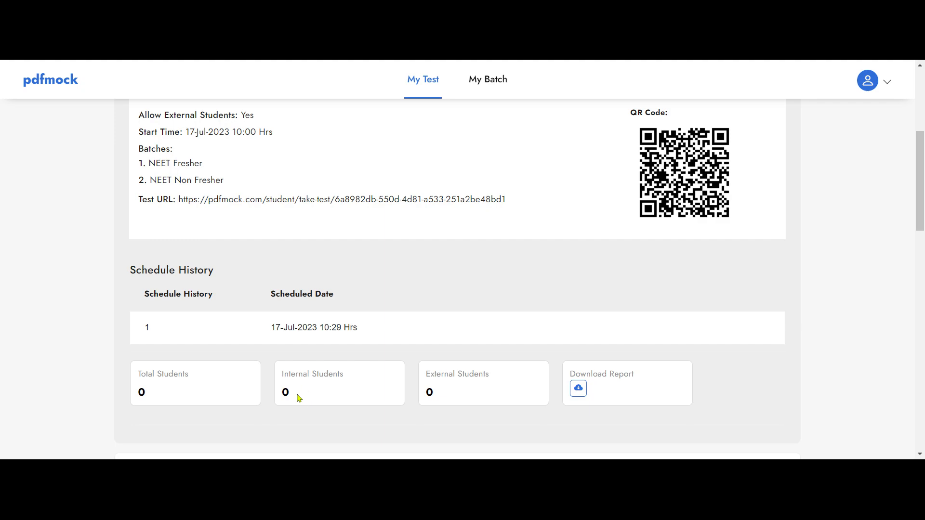
pyautogui.moveTo(448, 390)
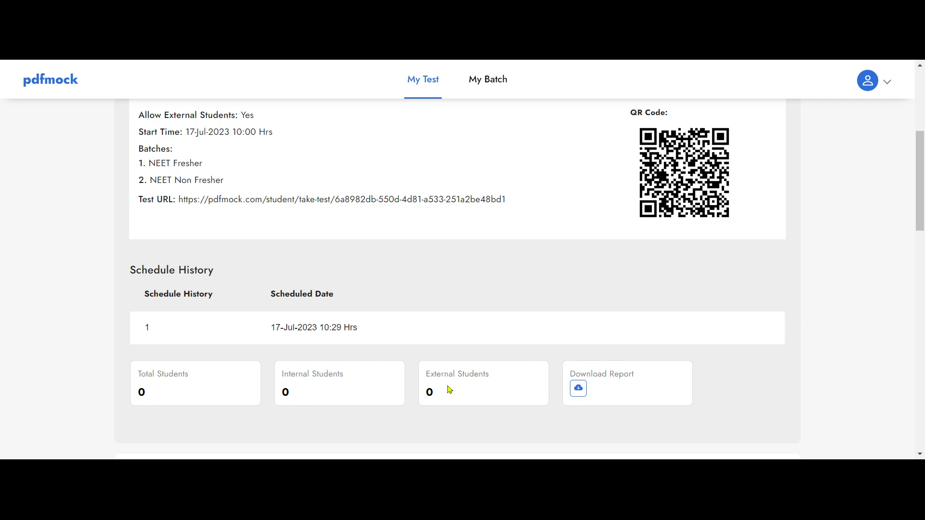
pyautogui.moveTo(448, 394)
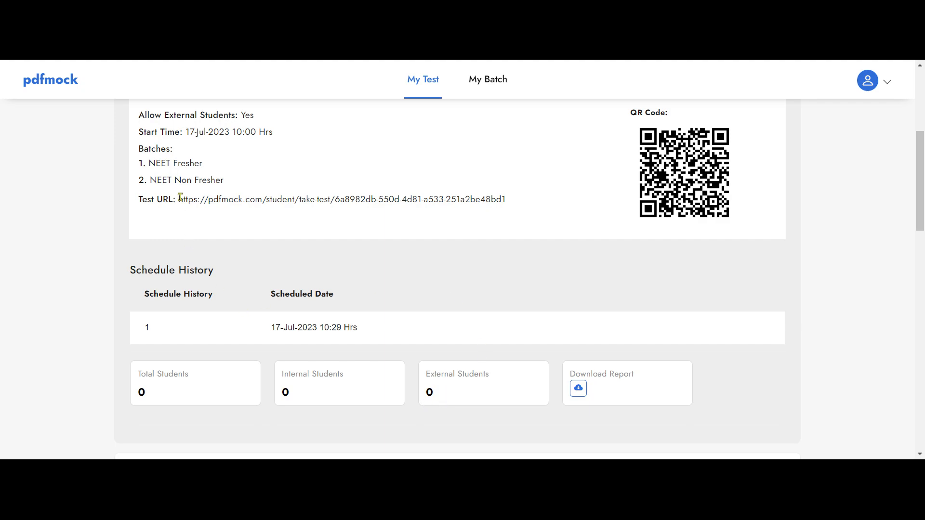
pyautogui.moveTo(179, 200); pyautogui.dragTo(504, 200)
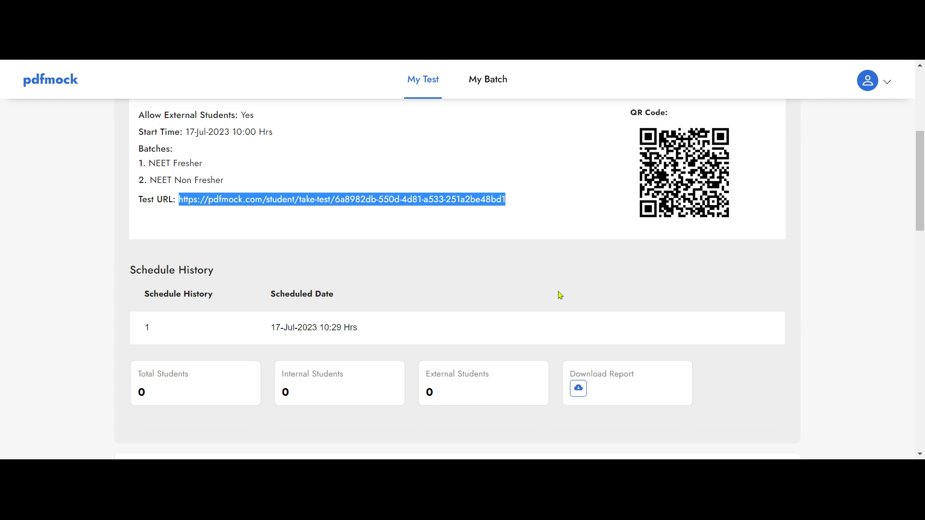
pyautogui.moveTo(578, 389)
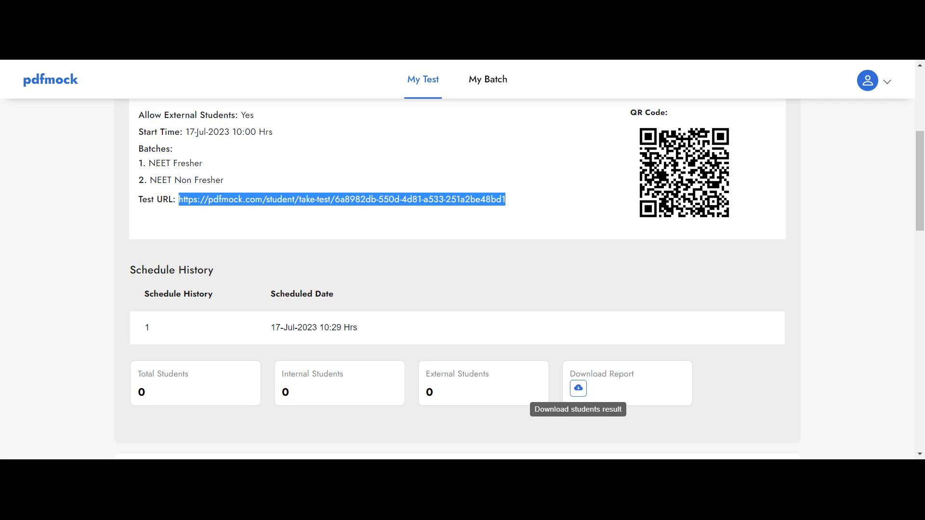
pyautogui.moveTo(509, 326)
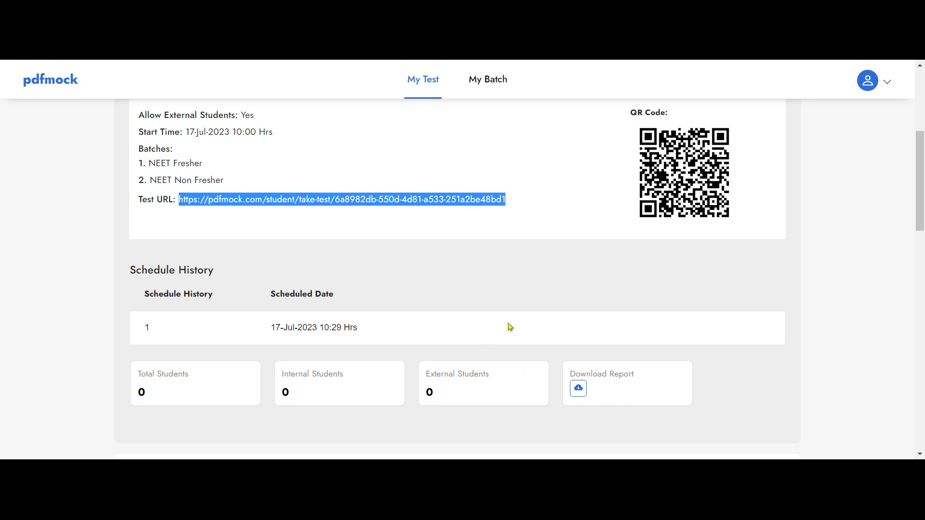
pyautogui.scroll(3)
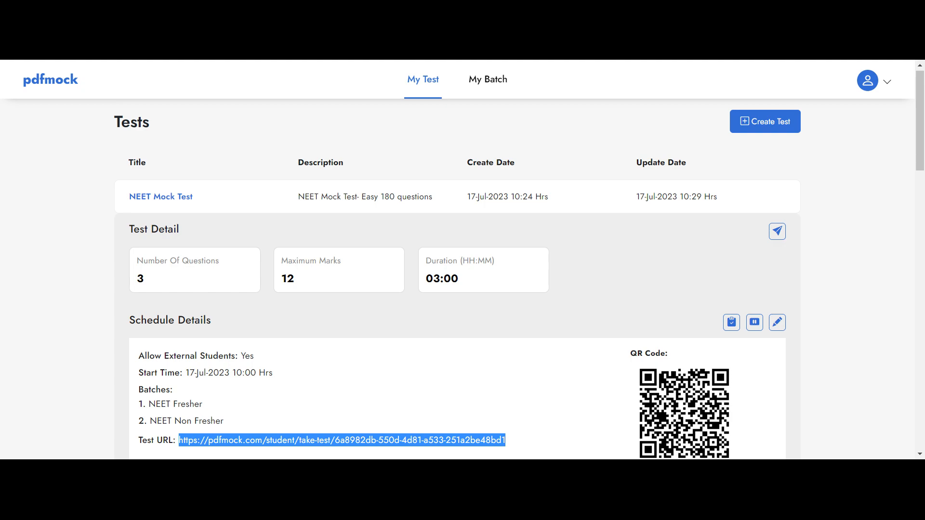
pyautogui.moveTo(103, 155)
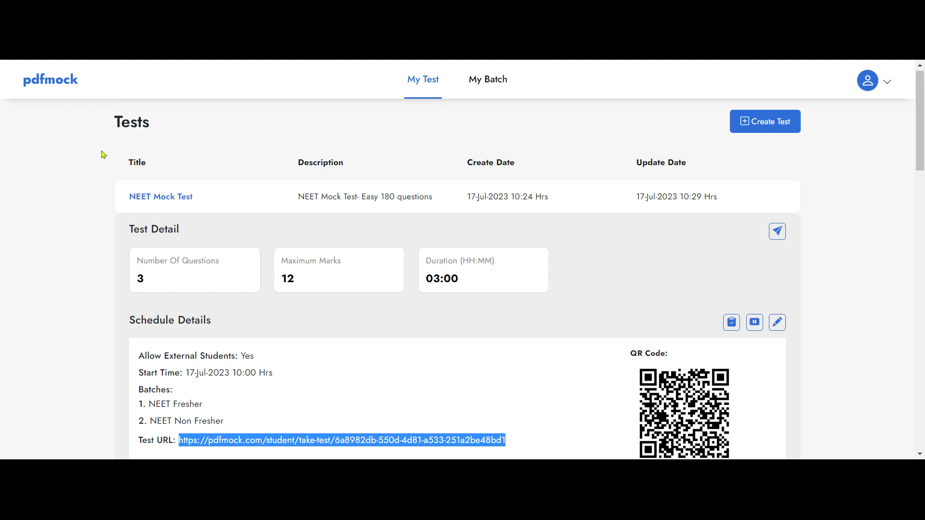